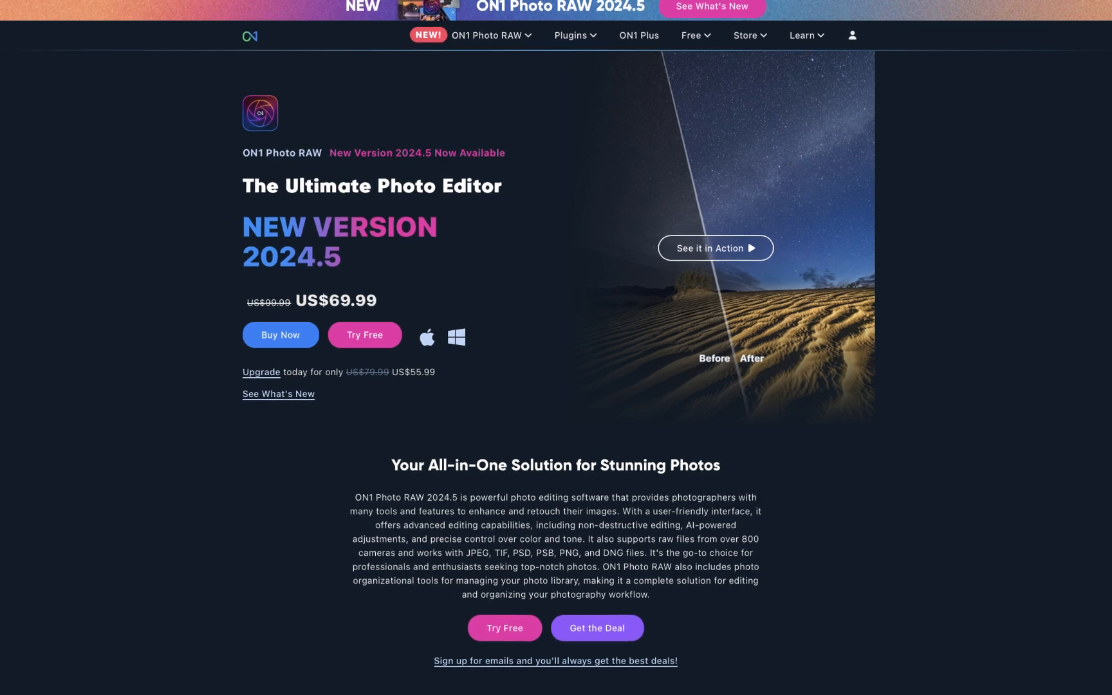
# - Scroll the Lightroom Classic page down to the Lightroom vs Lightroom Classic comparison table
pyautogui.scroll(-3)
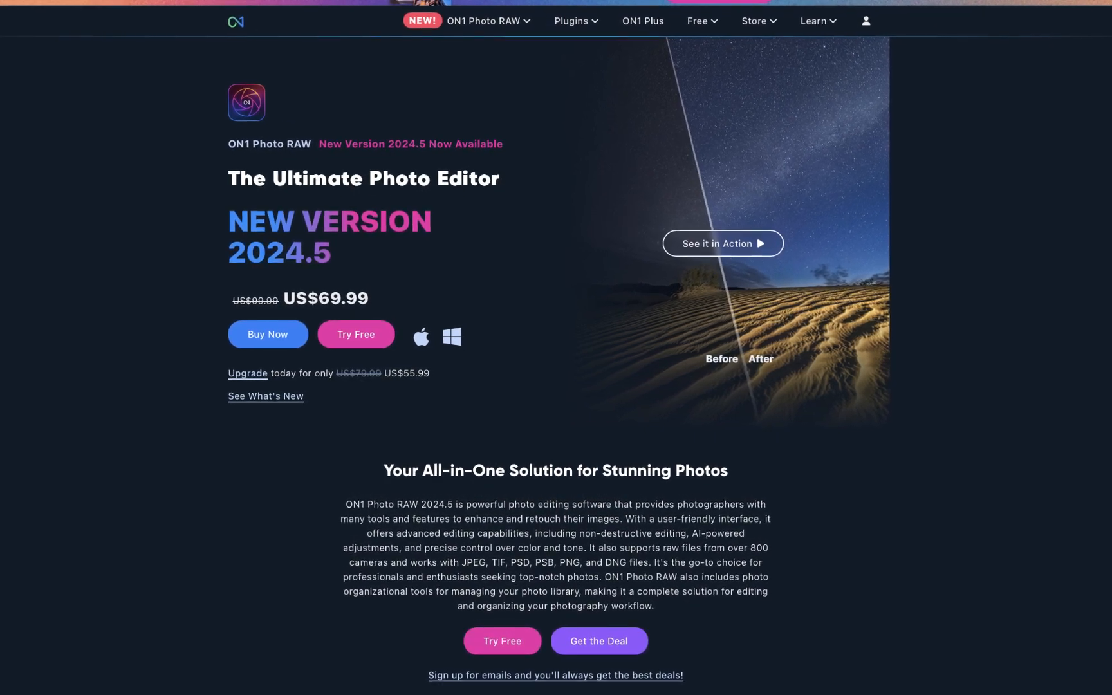
pyautogui.scroll(-3)
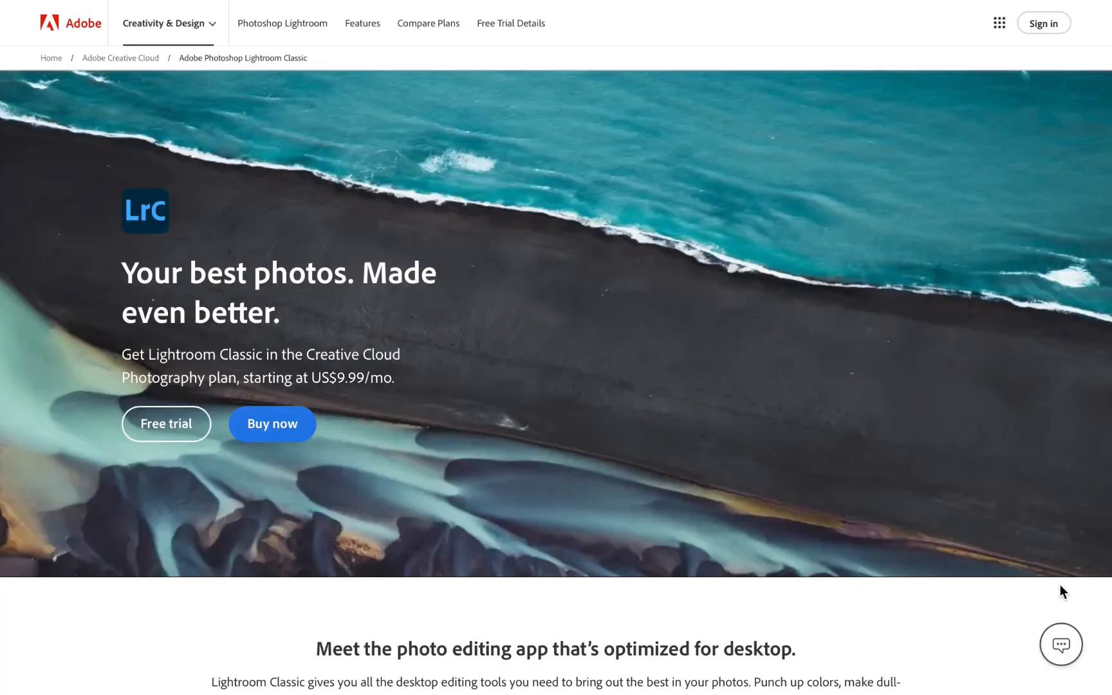
pyautogui.scroll(-3)
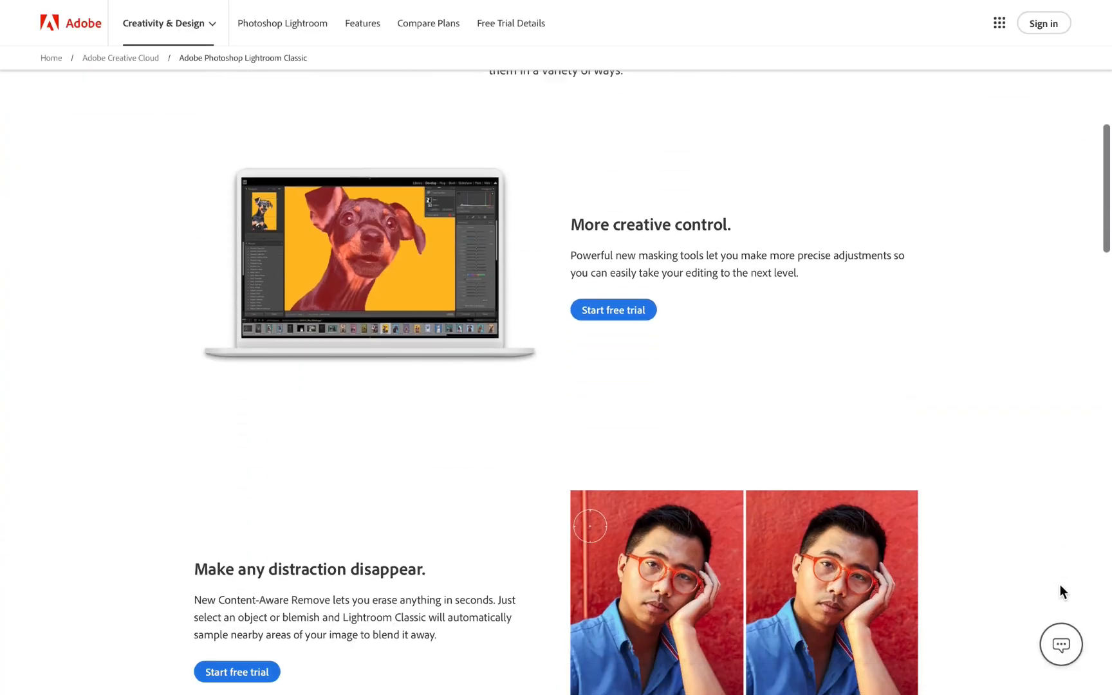
pyautogui.scroll(-3)
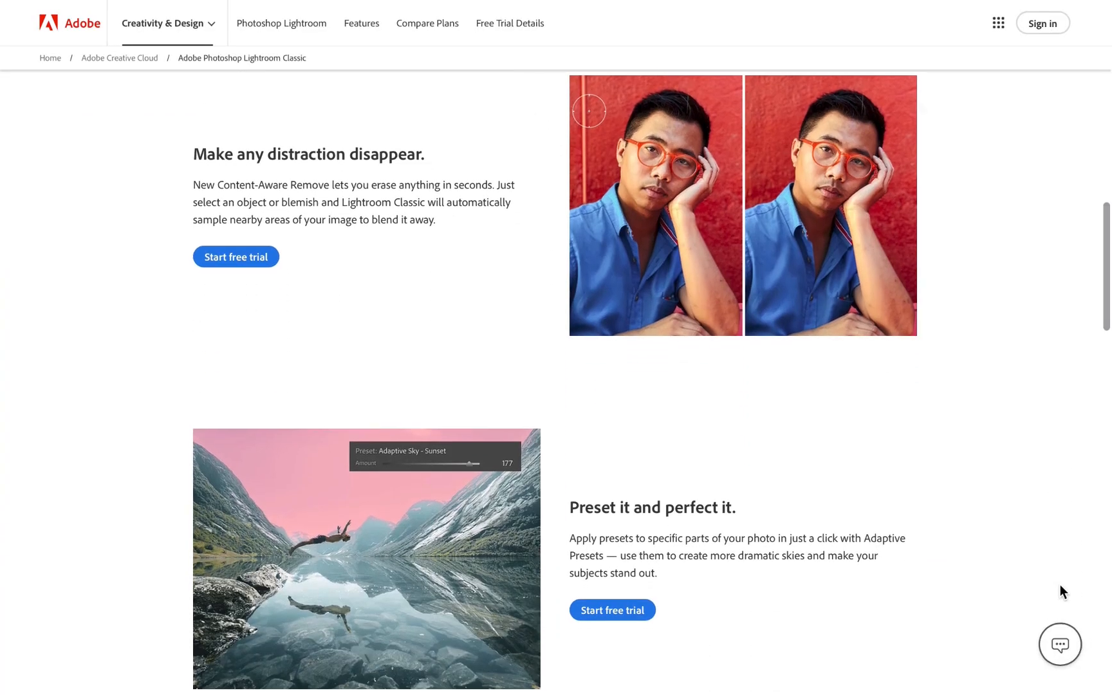
pyautogui.scroll(-3)
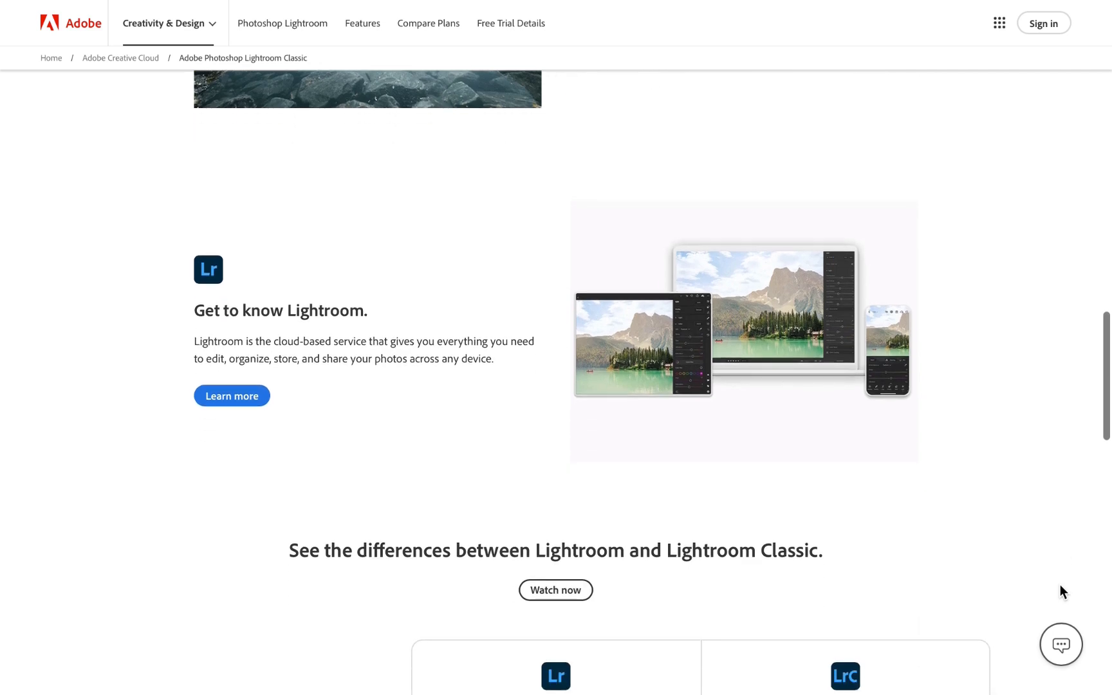
pyautogui.scroll(-3)
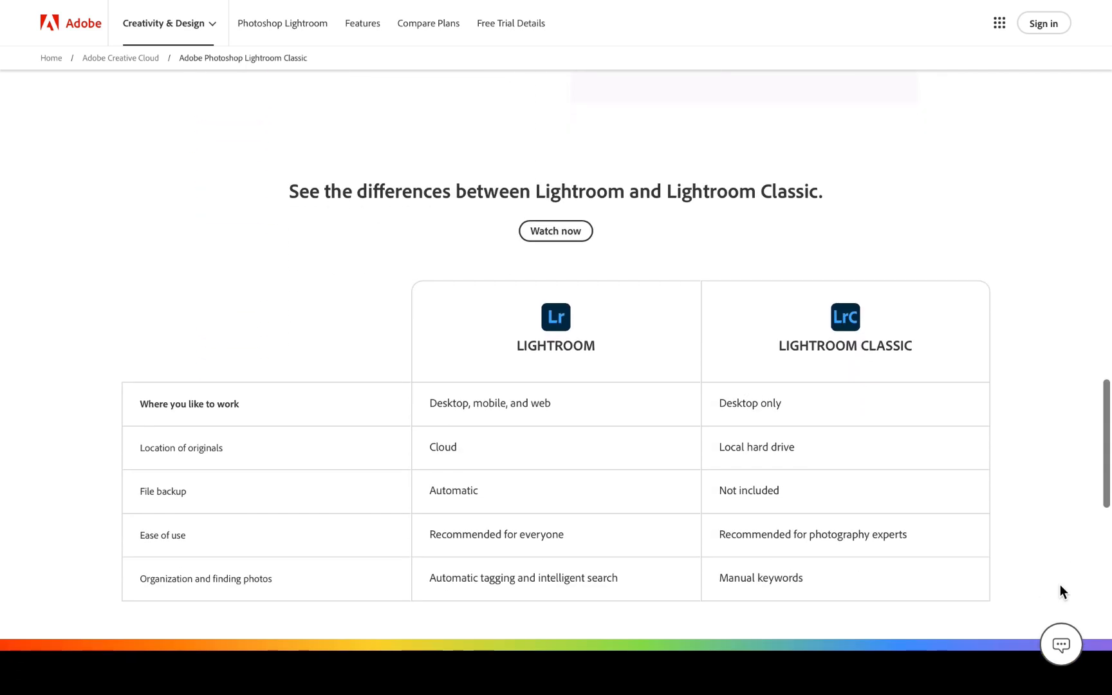
pyautogui.scroll(-3)
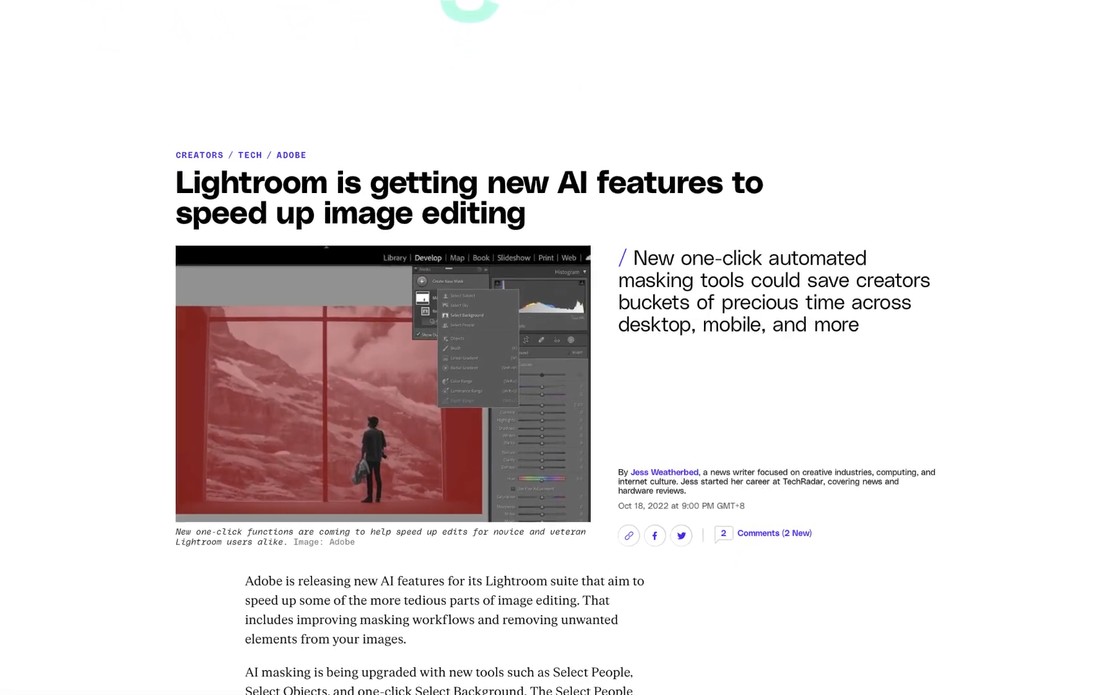
# - Scroll through the Lightroom AI article, Adobe help page, PetaPixel ON1 article and DPReview thread
pyautogui.scroll(-3)
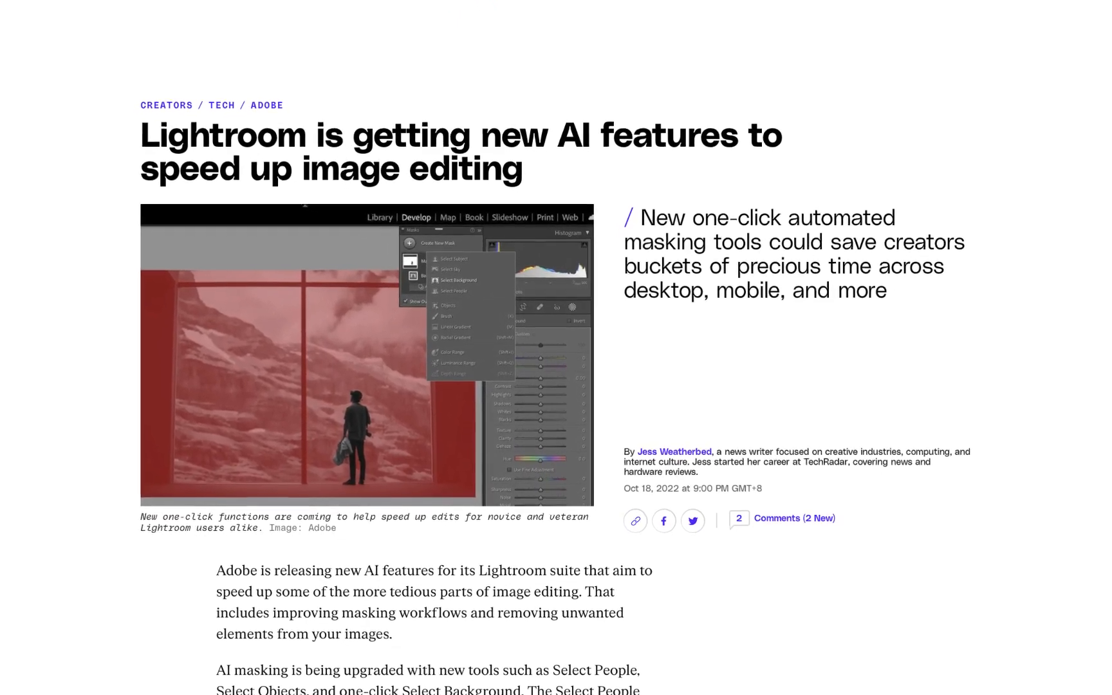
pyautogui.scroll(-3)
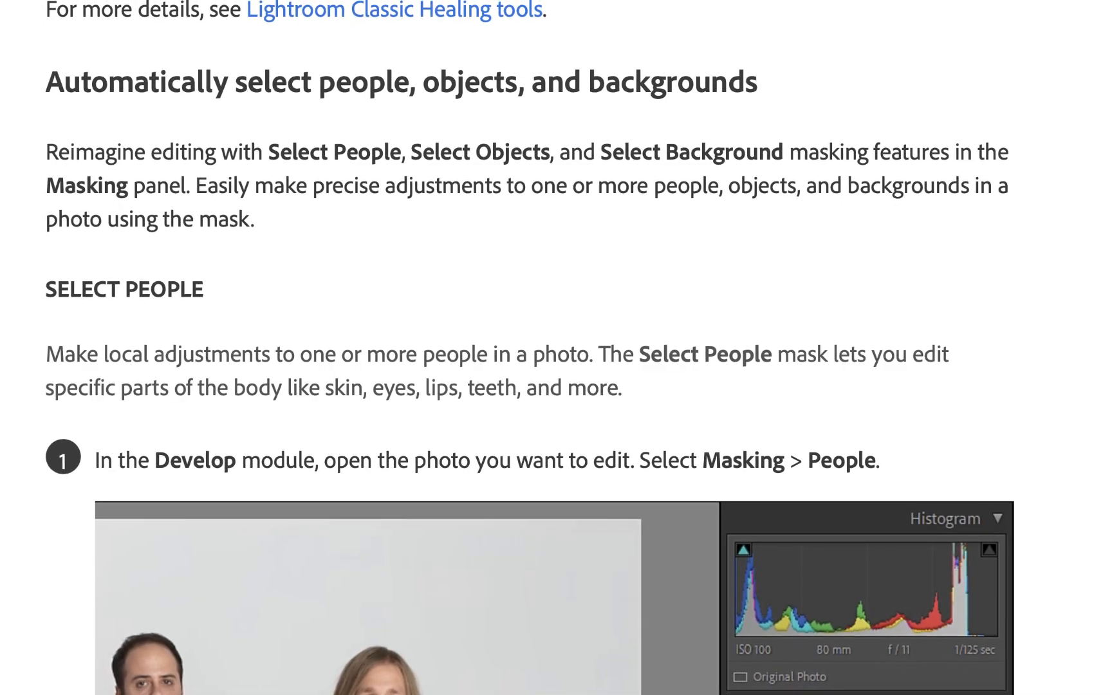
pyautogui.scroll(-3)
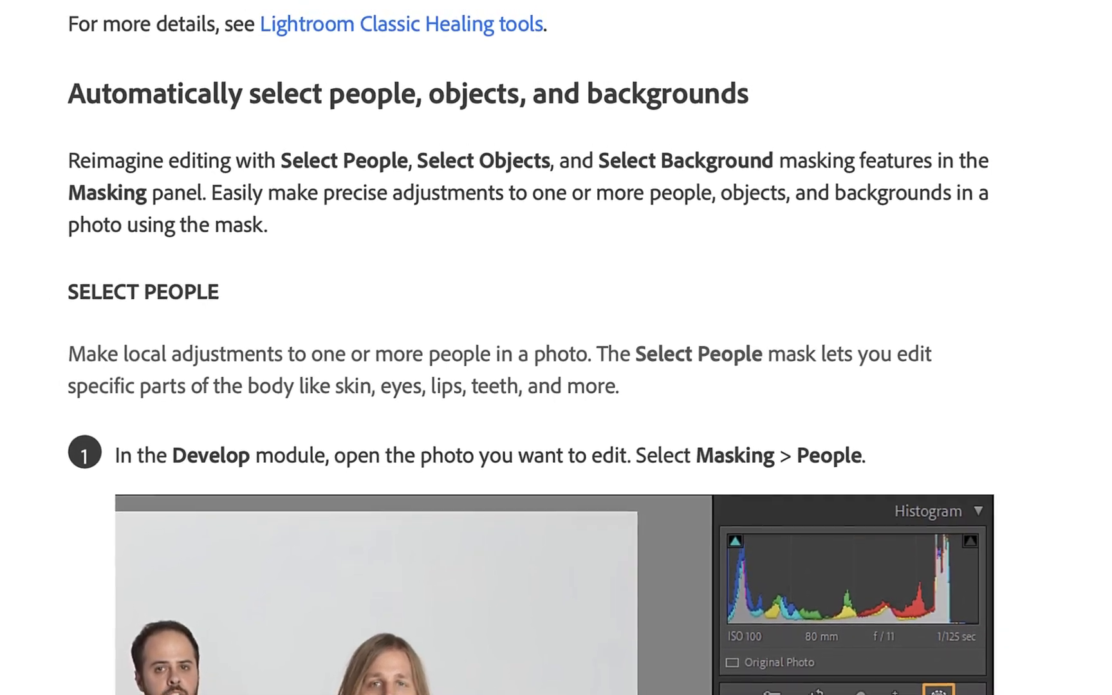
pyautogui.scroll(-3)
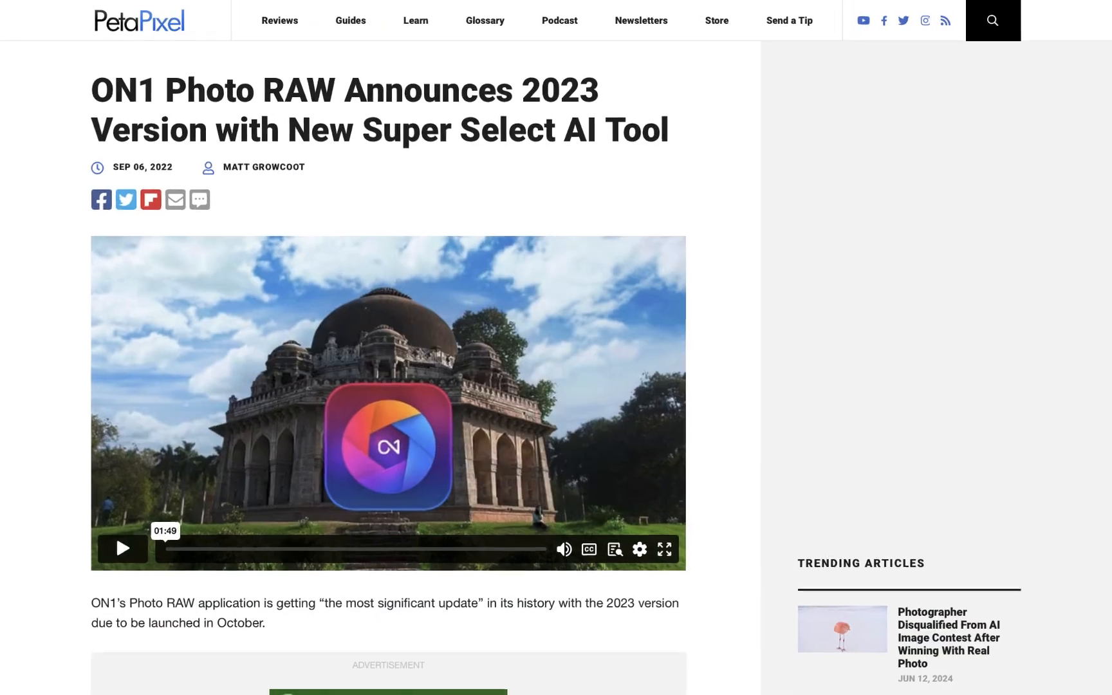
pyautogui.scroll(-3)
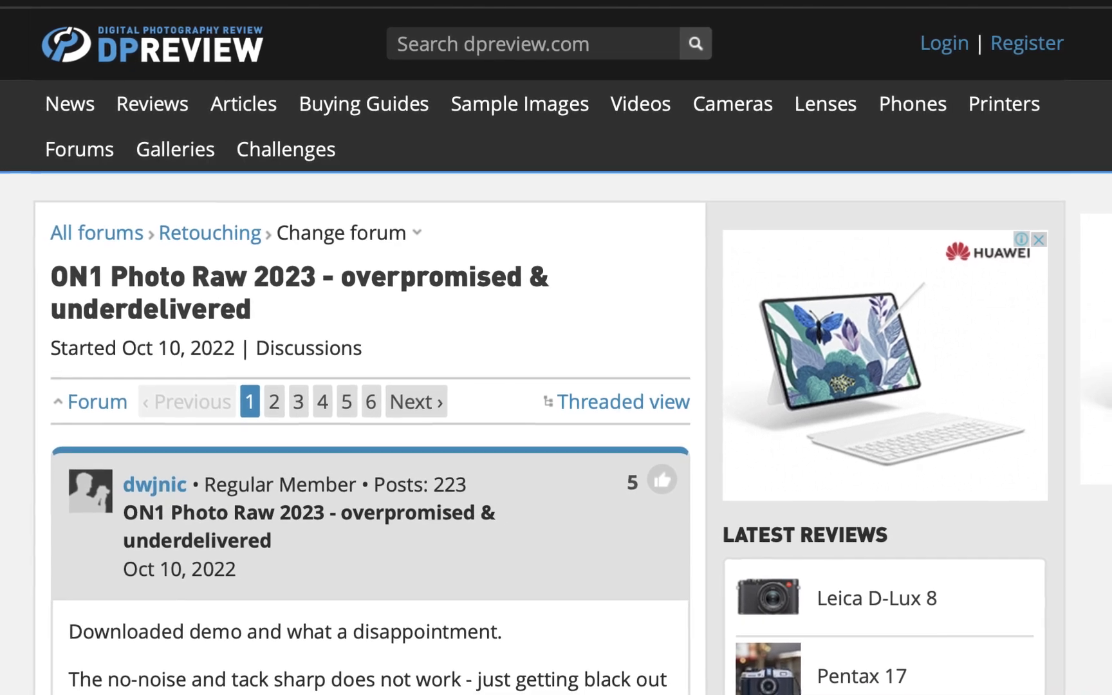
pyautogui.scroll(-3)
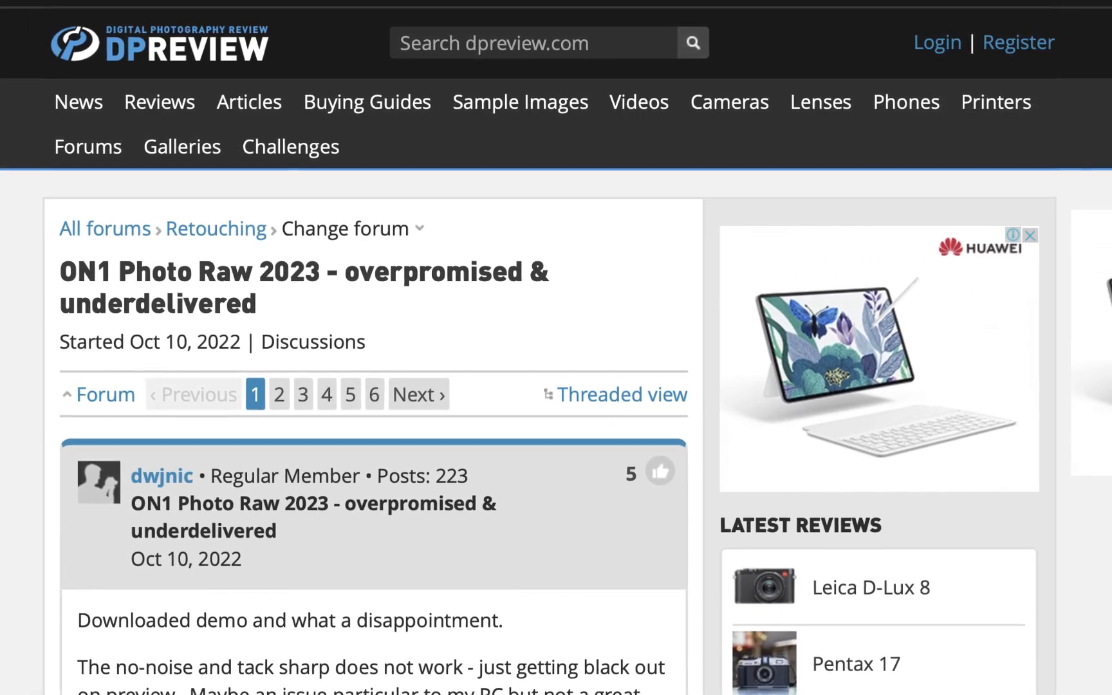
pyautogui.scroll(-3)
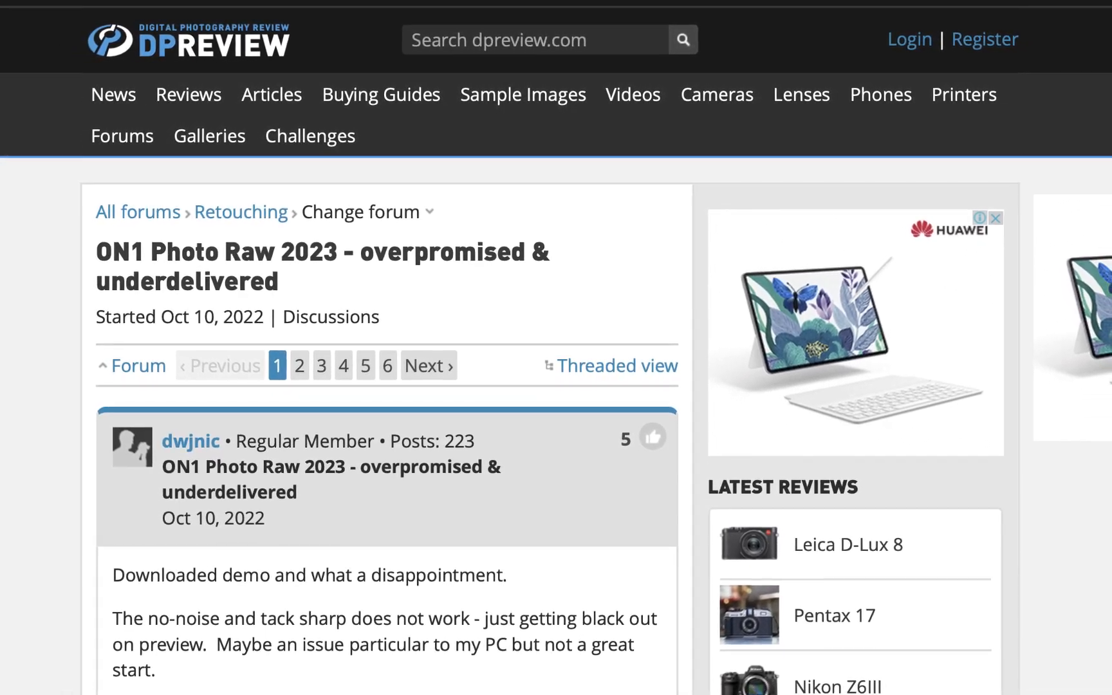
pyautogui.scroll(-3)
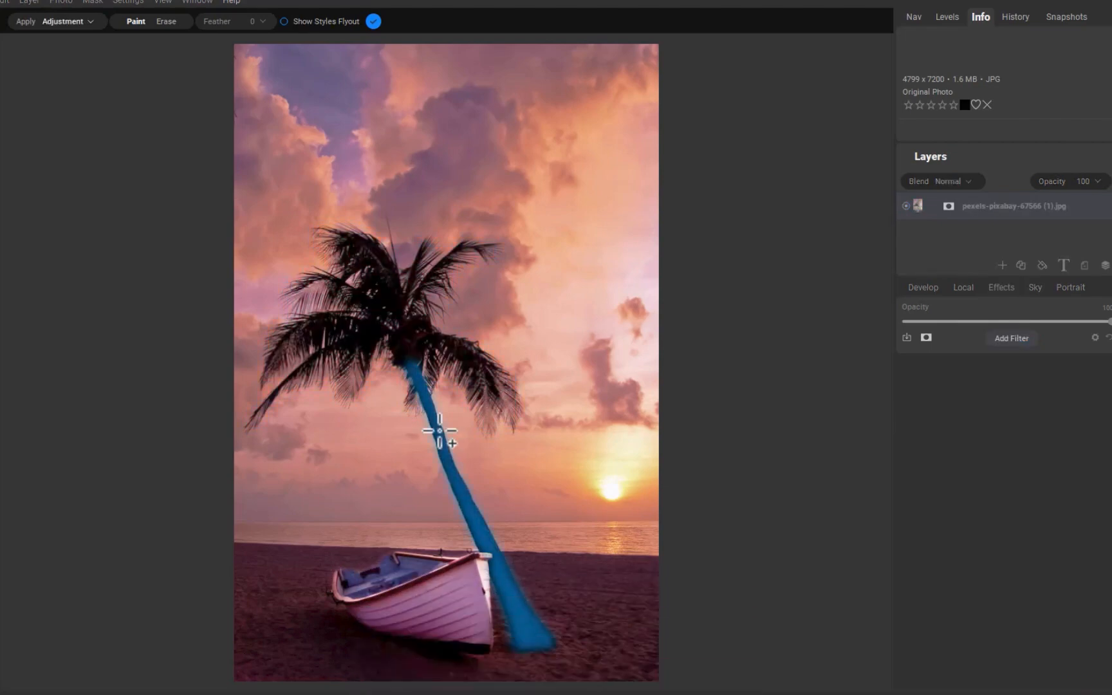
# - Brush the Super Select tool in Paint mode along the palm trunk
pyautogui.moveTo(439, 430); pyautogui.dragTo(415, 334)
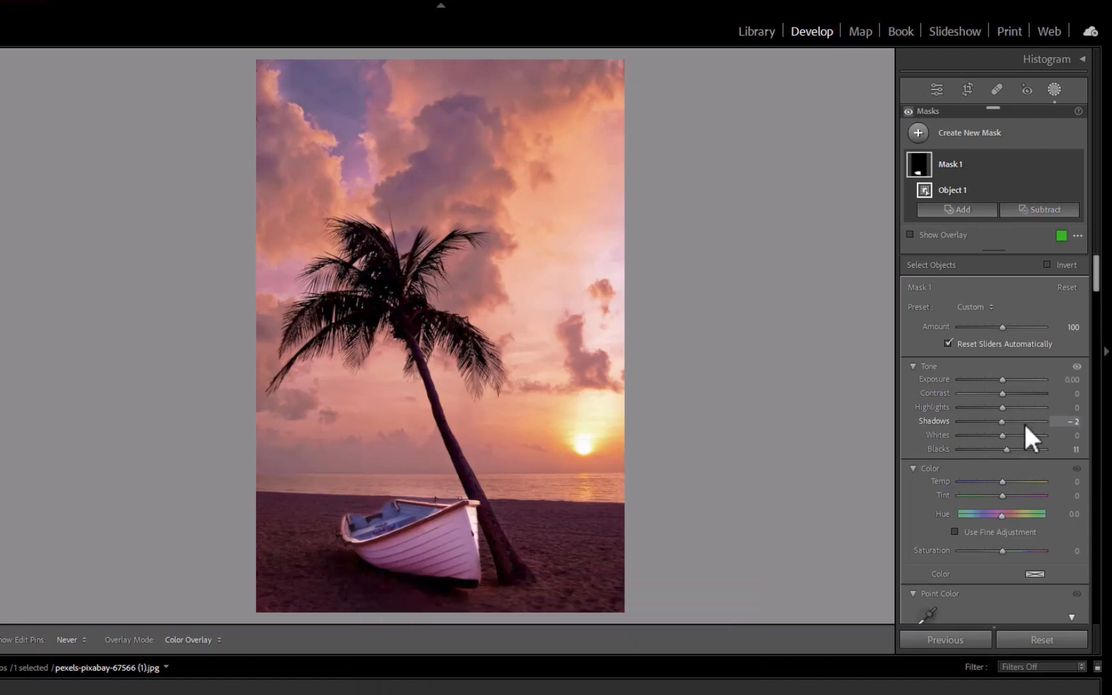
# - Brush an Objects mask over the palm fronds and raise the exposure inside it
pyautogui.moveTo(1003, 421); pyautogui.dragTo(1018, 421)
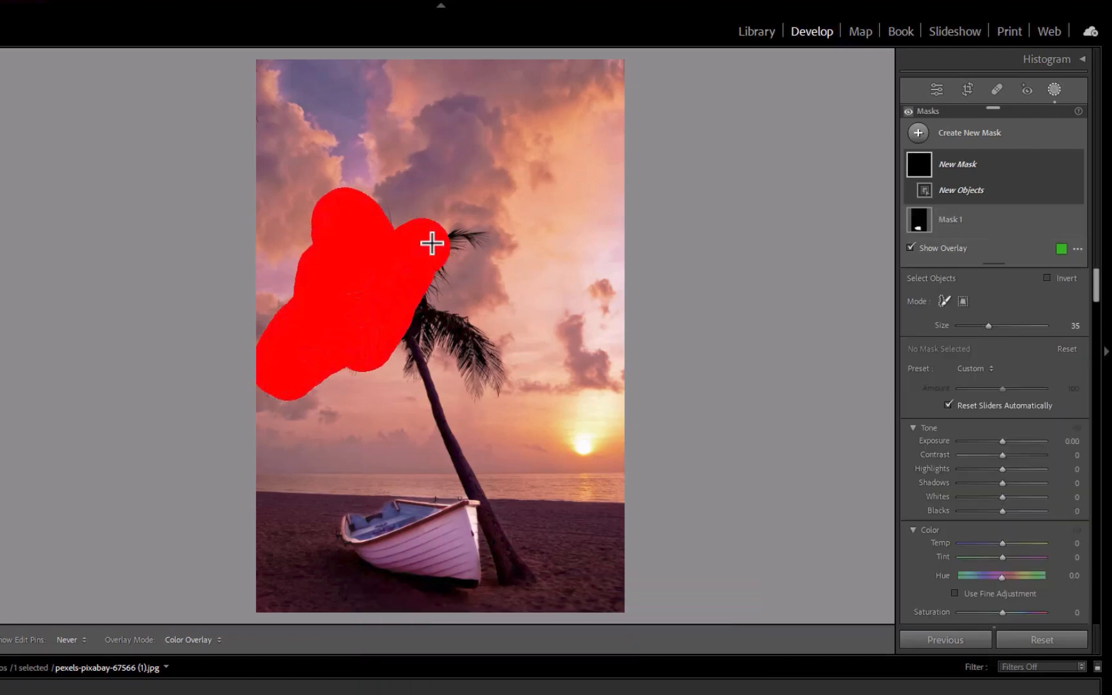
pyautogui.moveTo(432, 243); pyautogui.dragTo(520, 557)
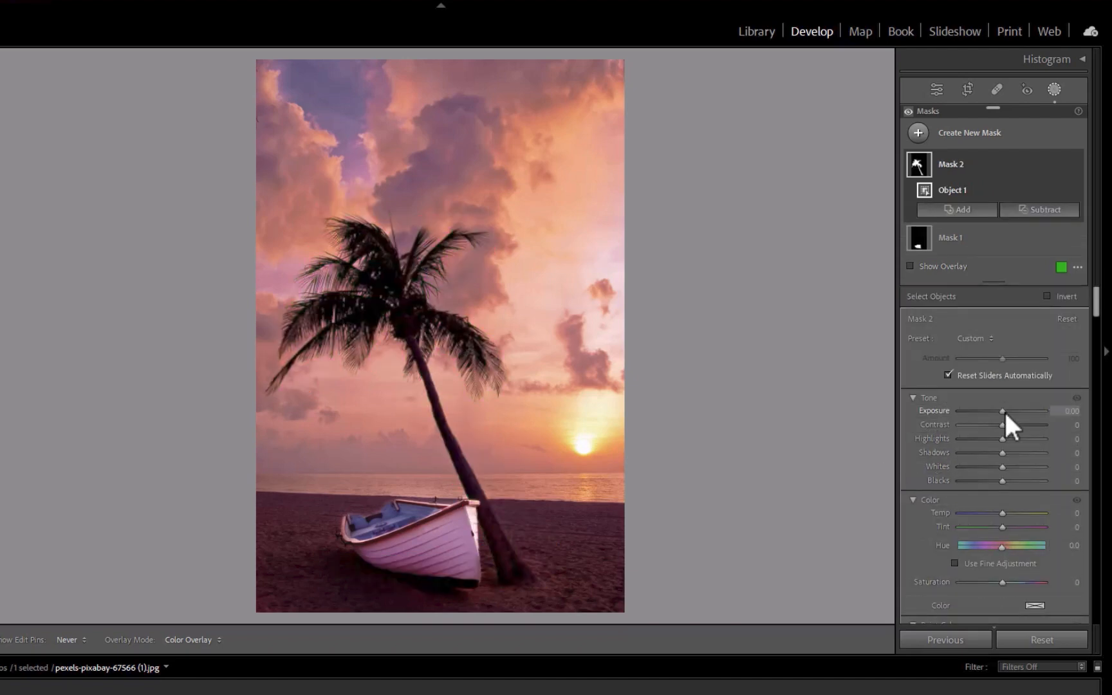
pyautogui.moveTo(1002, 411); pyautogui.dragTo(1021, 411)
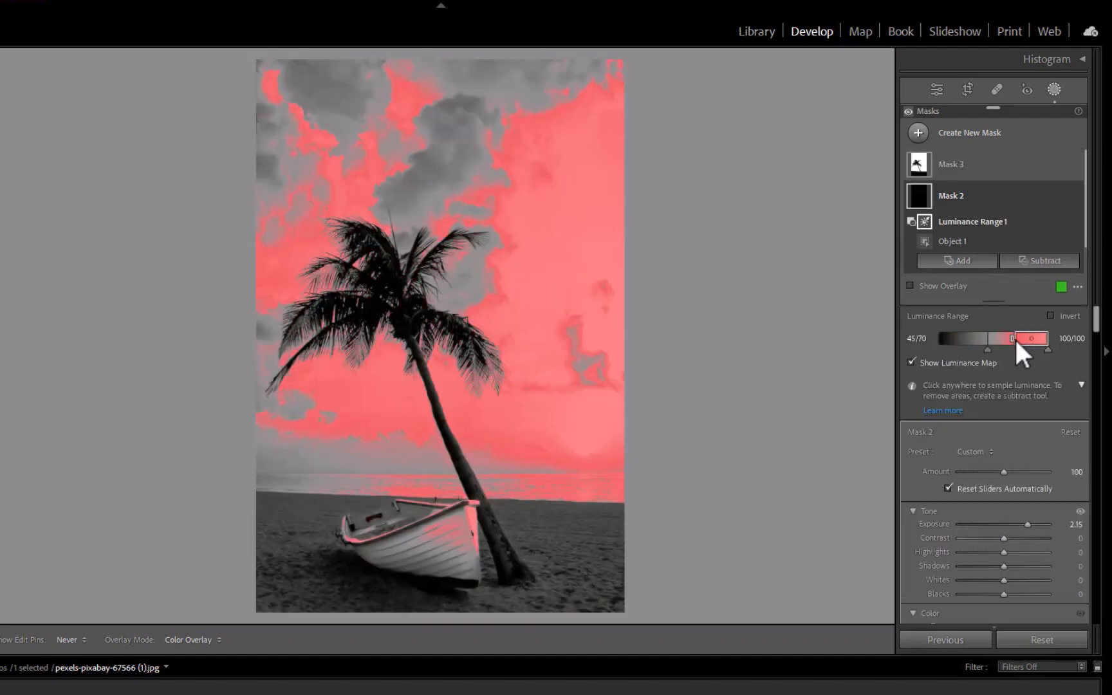
# - Intersect Mask 2 with a 97/97 luminance range and hide the luminance map
pyautogui.moveTo(1001, 338); pyautogui.dragTo(979, 339)
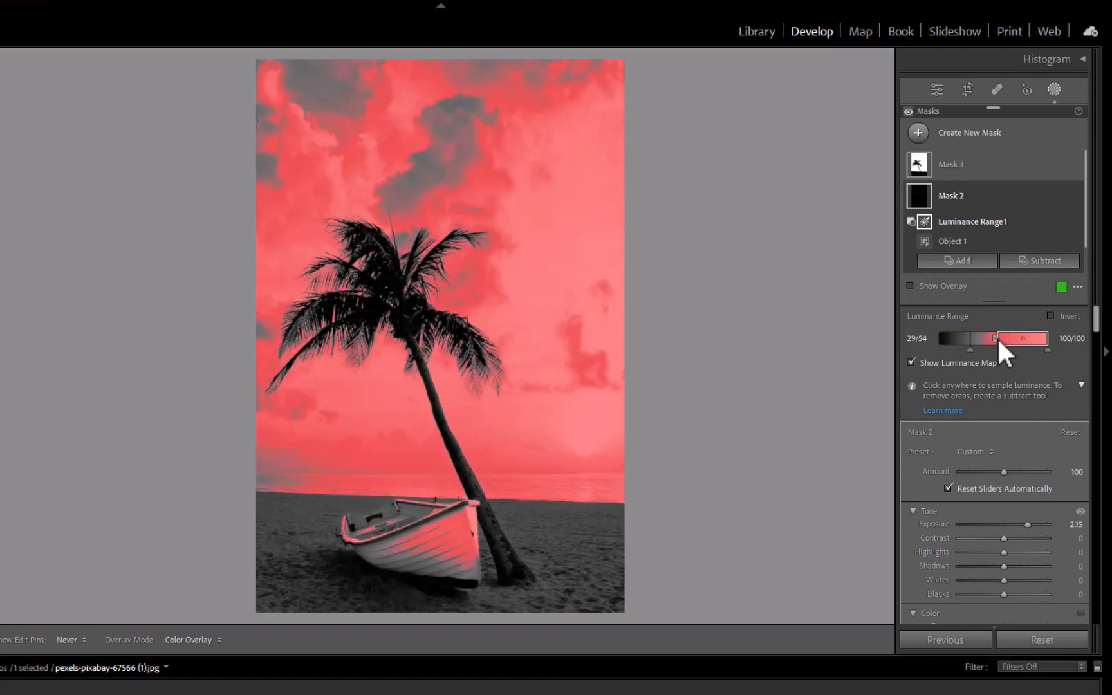
pyautogui.moveTo(1002, 339); pyautogui.dragTo(985, 338)
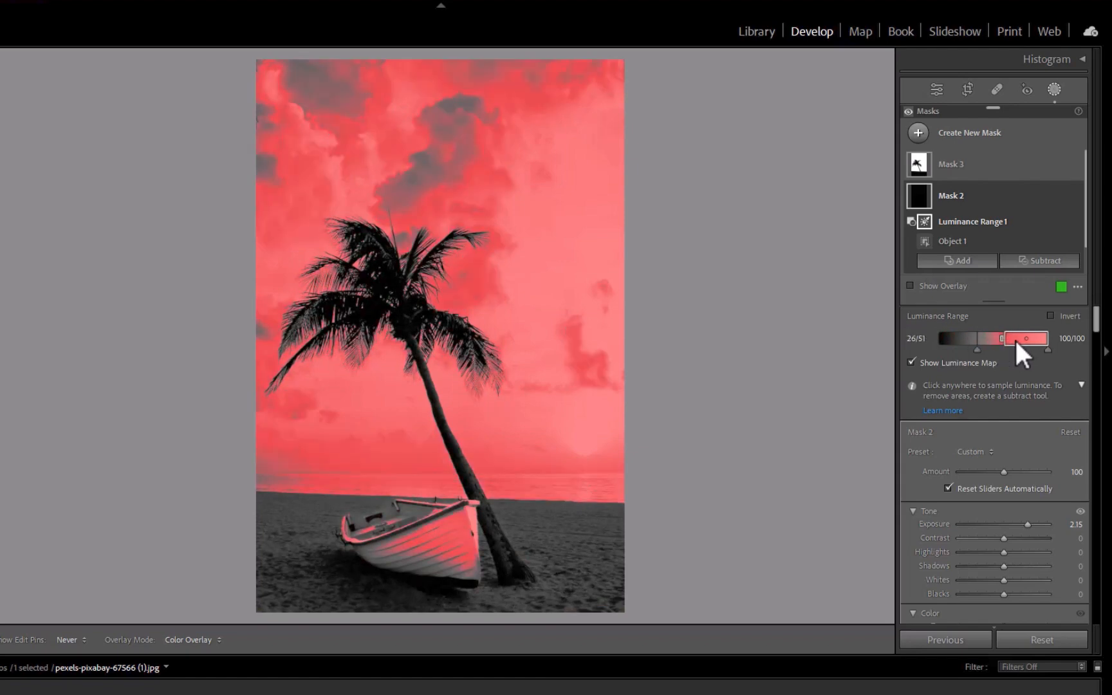
pyautogui.moveTo(1000, 347); pyautogui.dragTo(1011, 348)
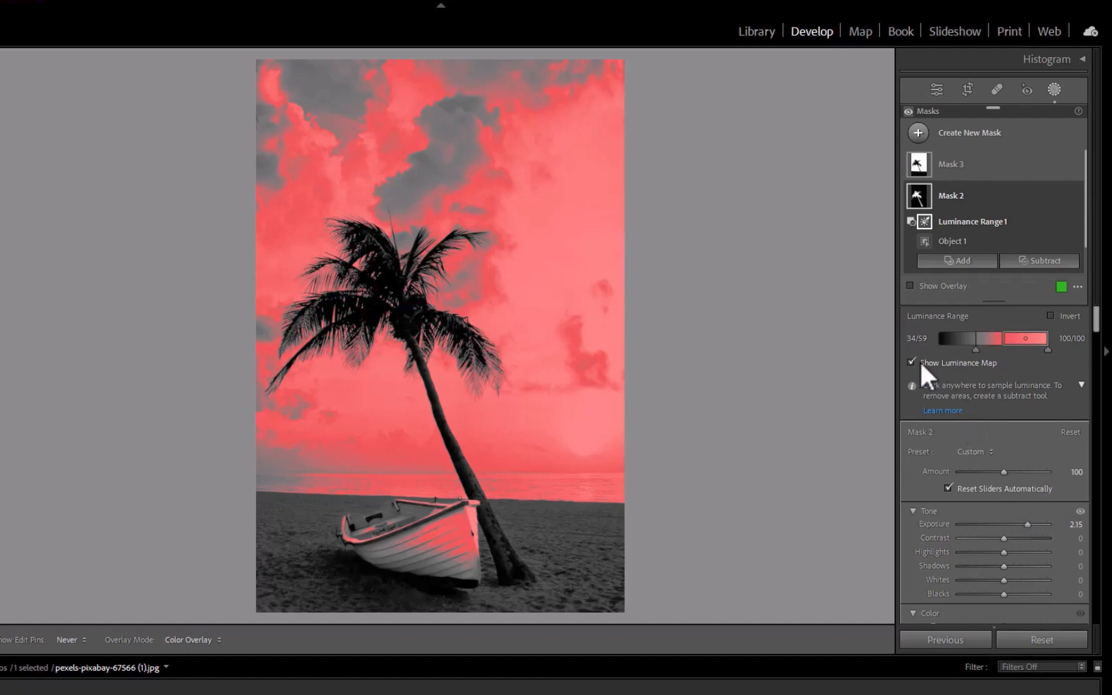
pyautogui.click(913, 362)
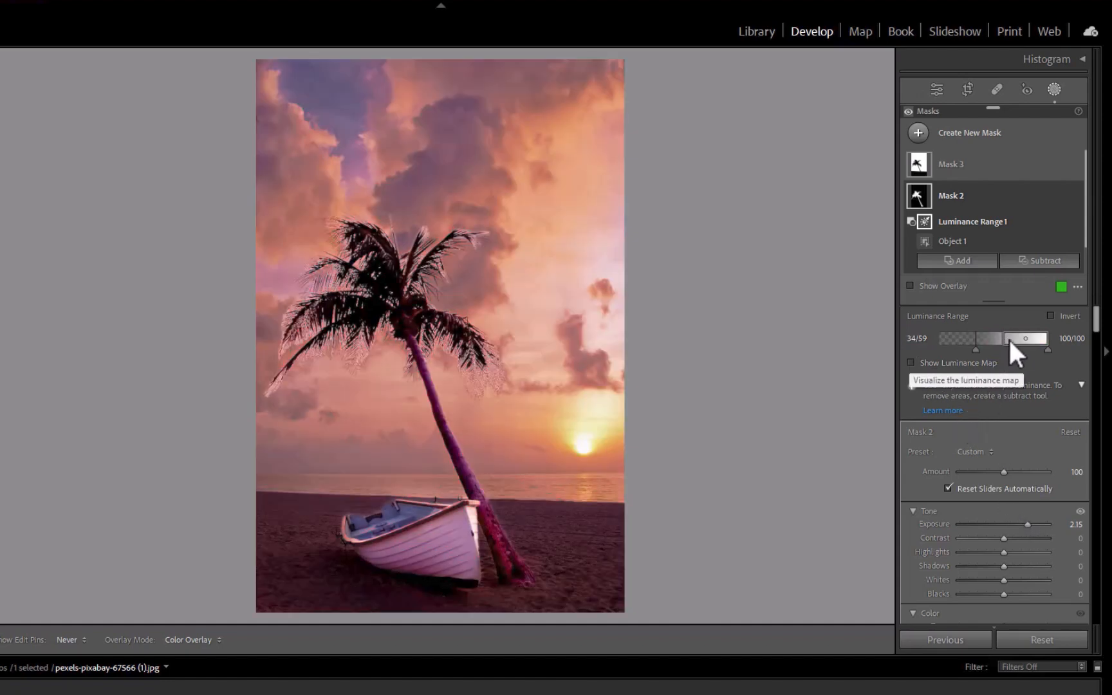
pyautogui.moveTo(1024, 338); pyautogui.dragTo(1040, 339)
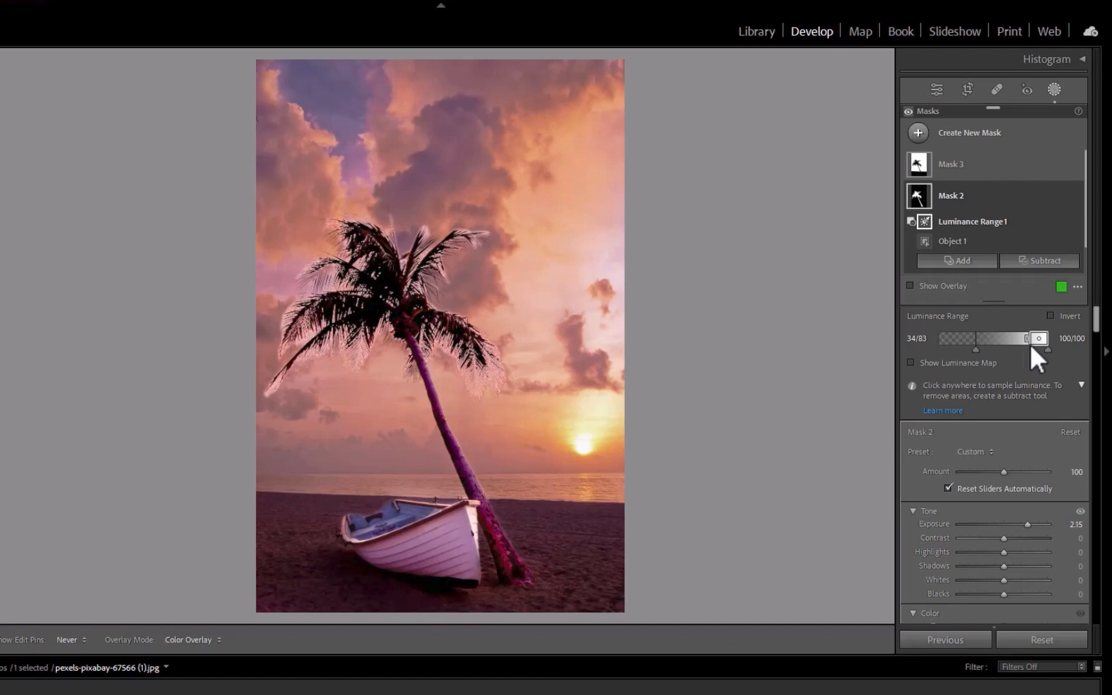
pyautogui.moveTo(1043, 339); pyautogui.dragTo(986, 339)
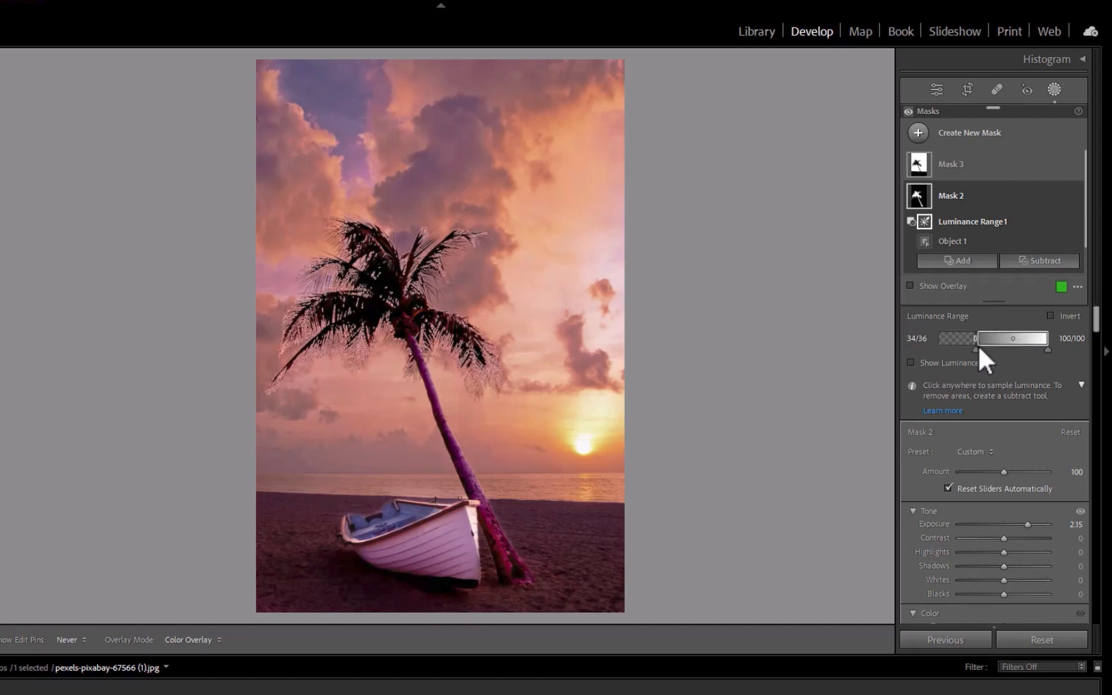
pyautogui.moveTo(962, 338); pyautogui.dragTo(1036, 338)
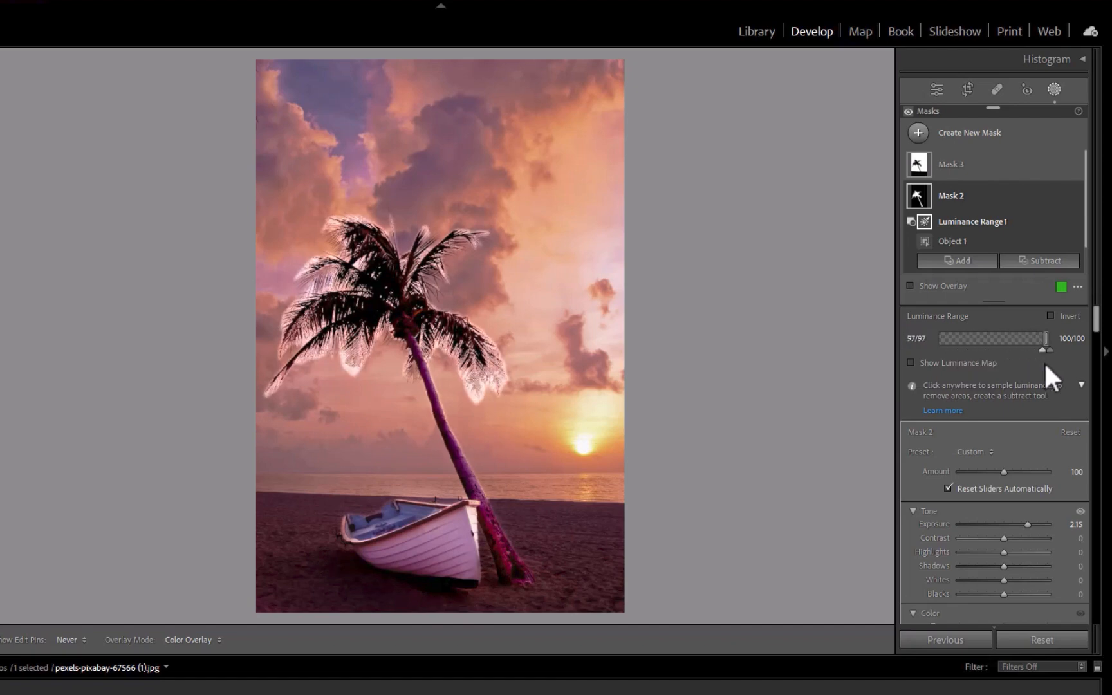
pyautogui.moveTo(1047, 347); pyautogui.dragTo(944, 347)
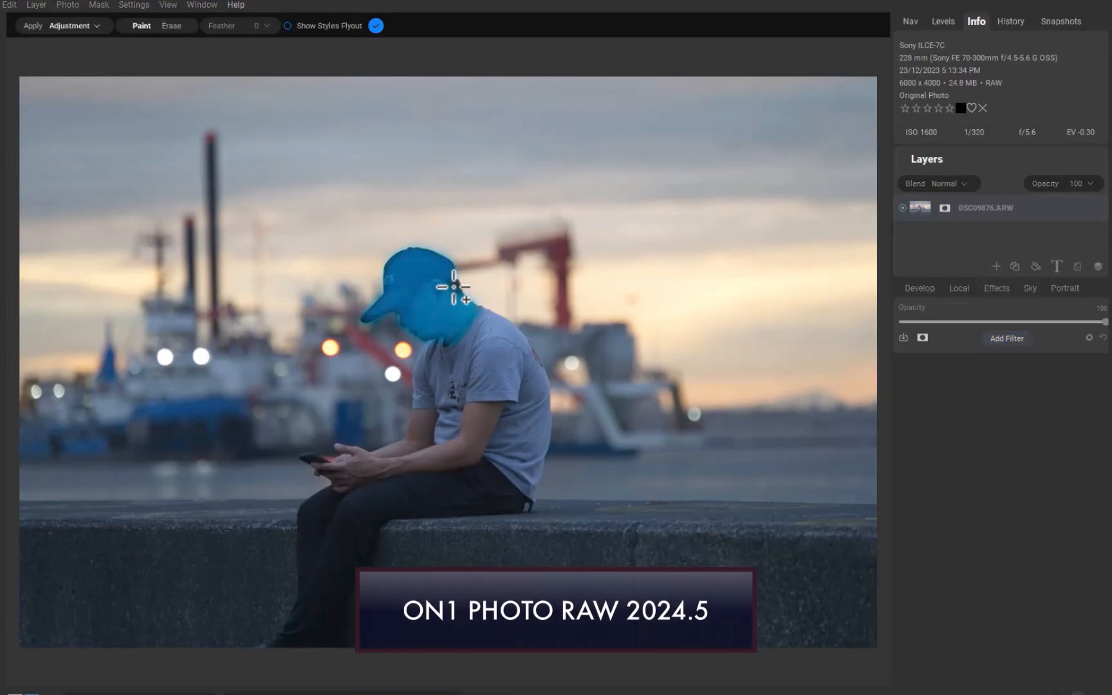
# - Paint Super Select over the seated man's cap and face in DSC09876
pyautogui.moveTo(452, 287); pyautogui.dragTo(421, 489)
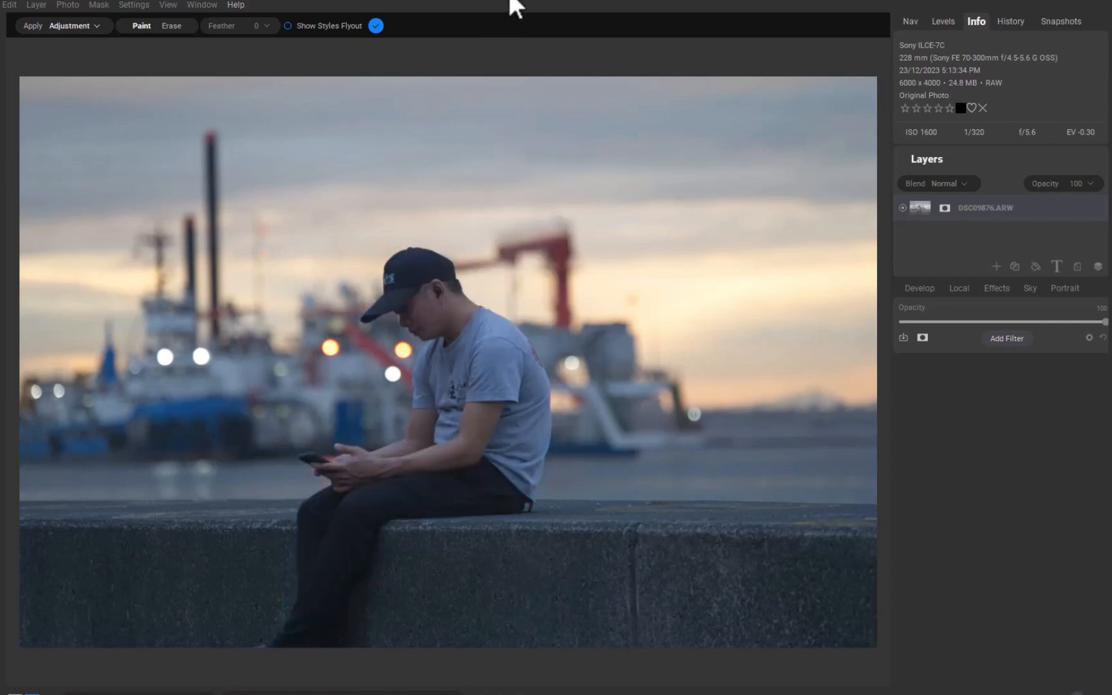
pyautogui.click(996, 288)
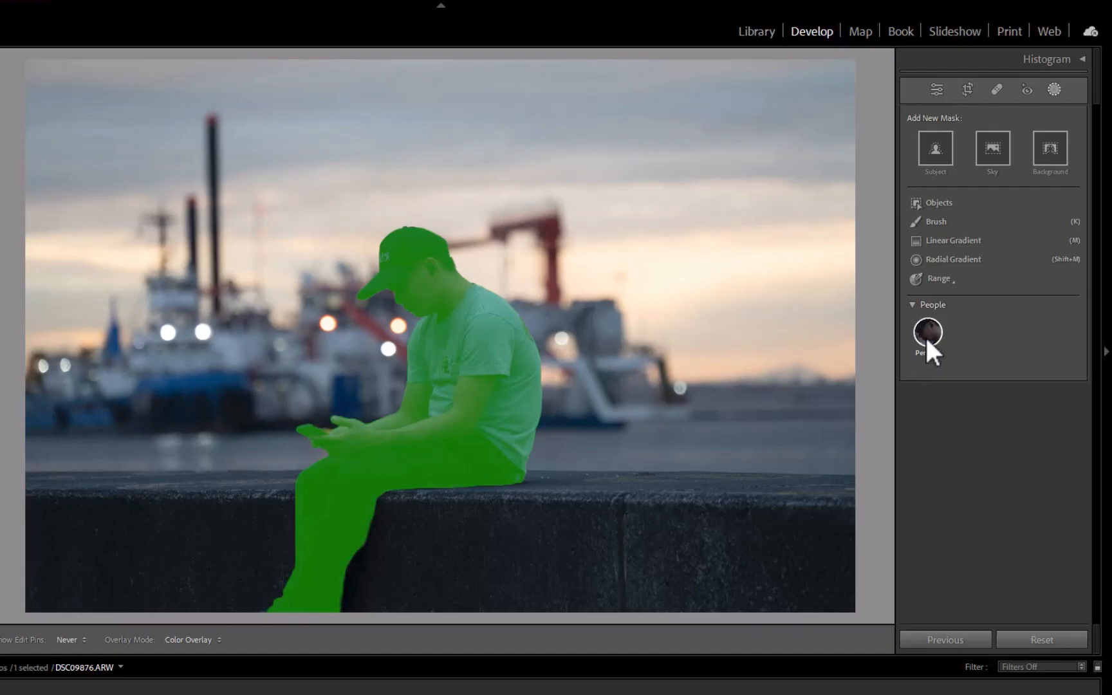
# - Mask the seated man, then brush Objects masks over the left and right ships
pyautogui.click(926, 332)
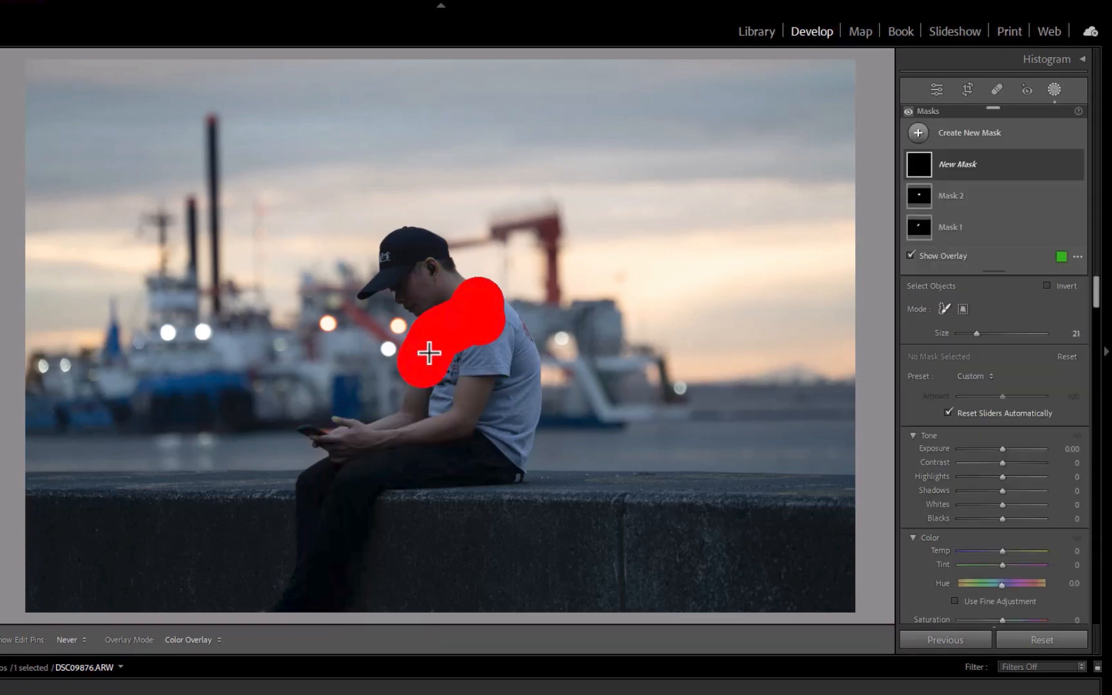
pyautogui.moveTo(428, 353); pyautogui.dragTo(499, 423)
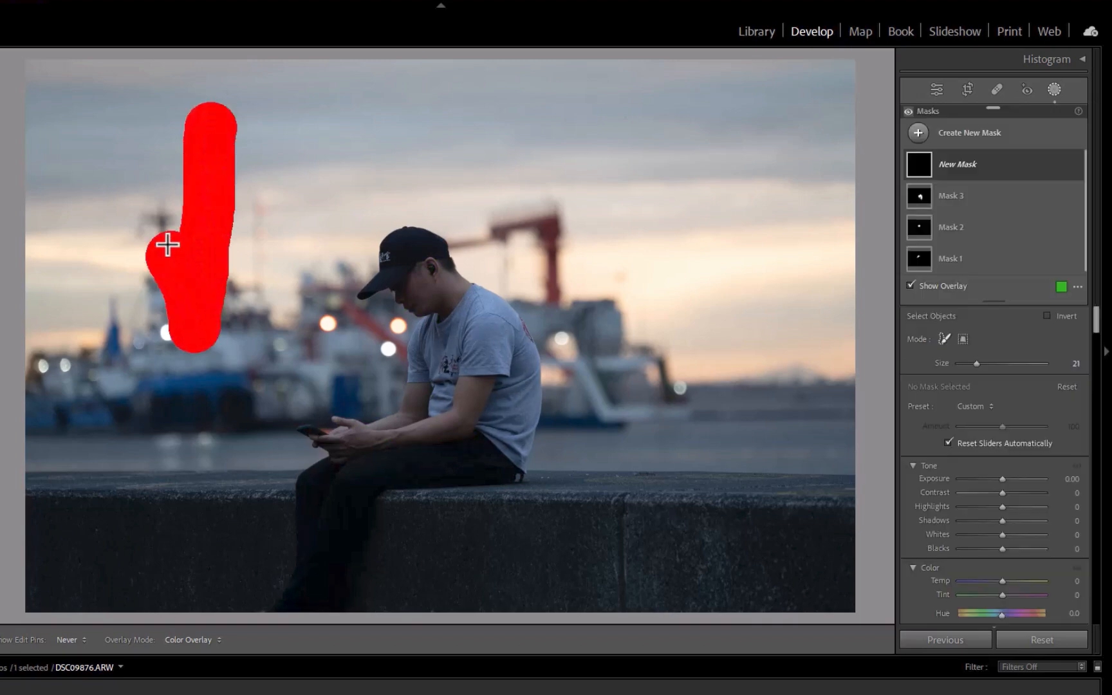
pyautogui.moveTo(167, 245); pyautogui.dragTo(390, 368)
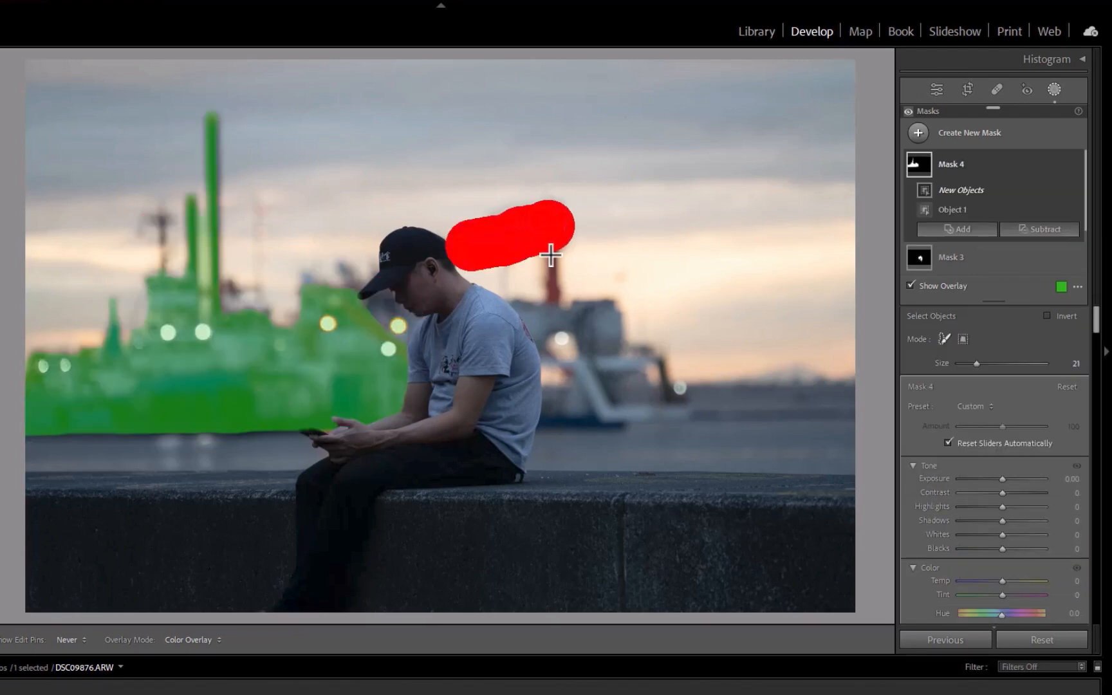
pyautogui.moveTo(552, 254); pyautogui.dragTo(567, 417)
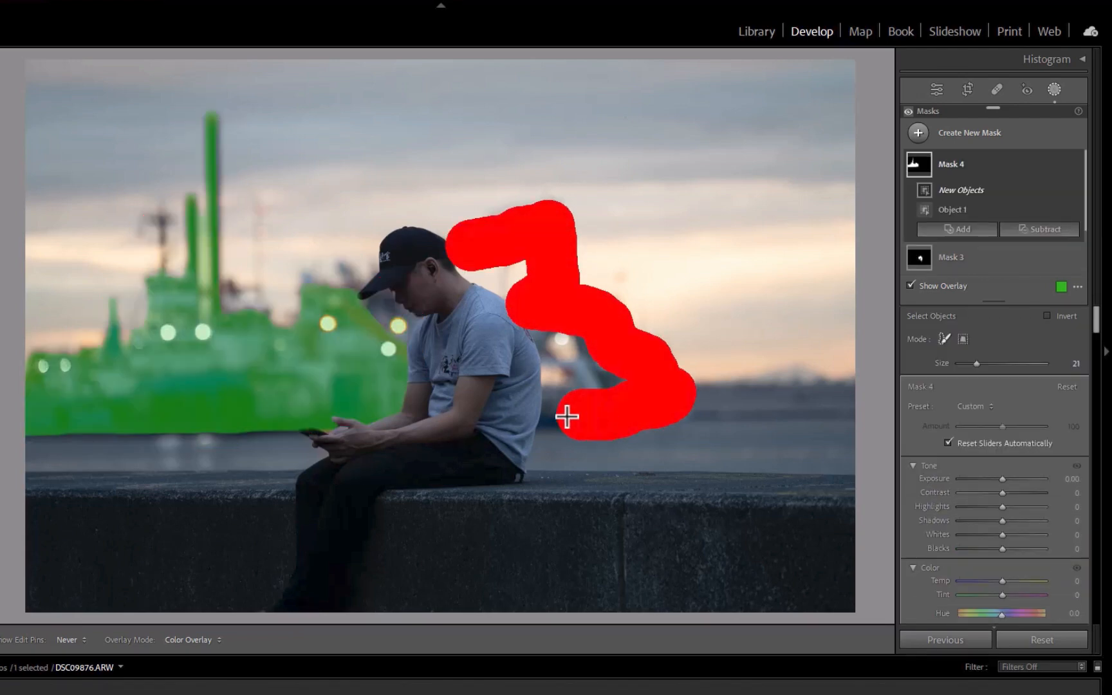
pyautogui.moveTo(568, 417); pyautogui.dragTo(561, 380)
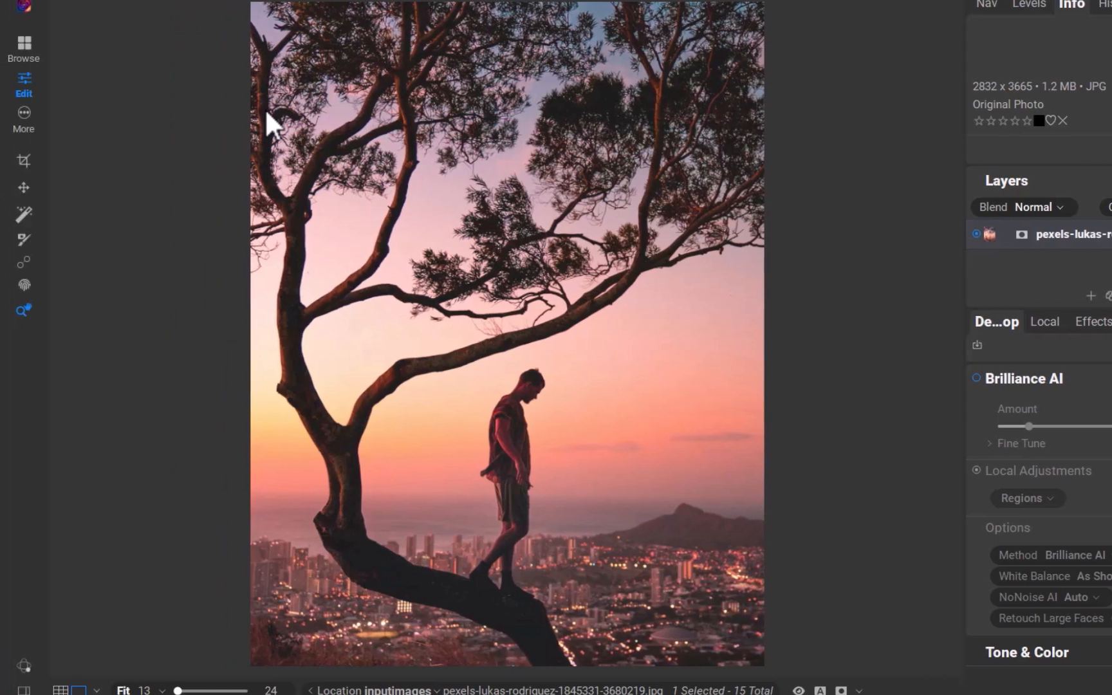
pyautogui.moveTo(14, 227)
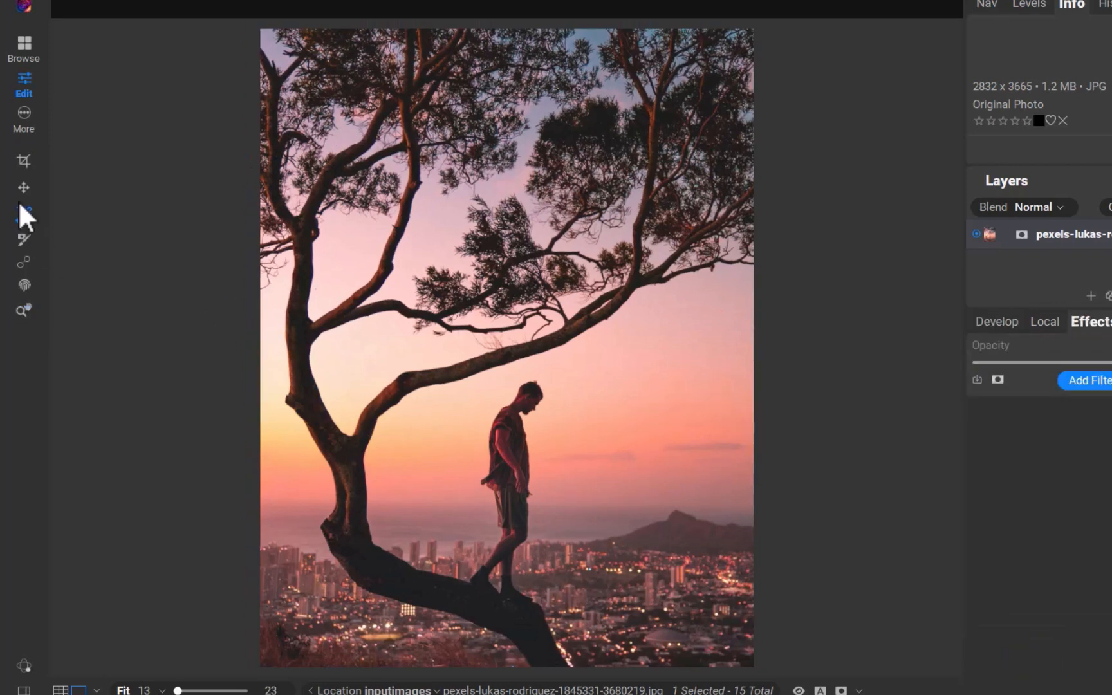
# - Run AI Quick Mask on the tree photo to auto-mask the tree and man
pyautogui.click(23, 215)
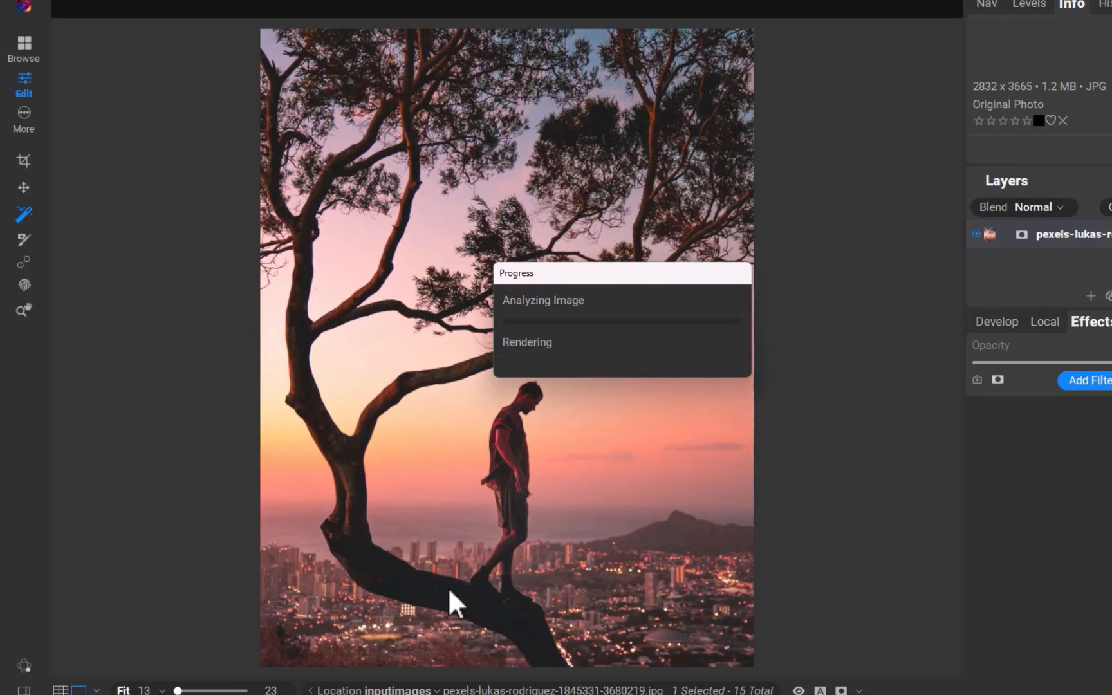
pyautogui.moveTo(372, 579)
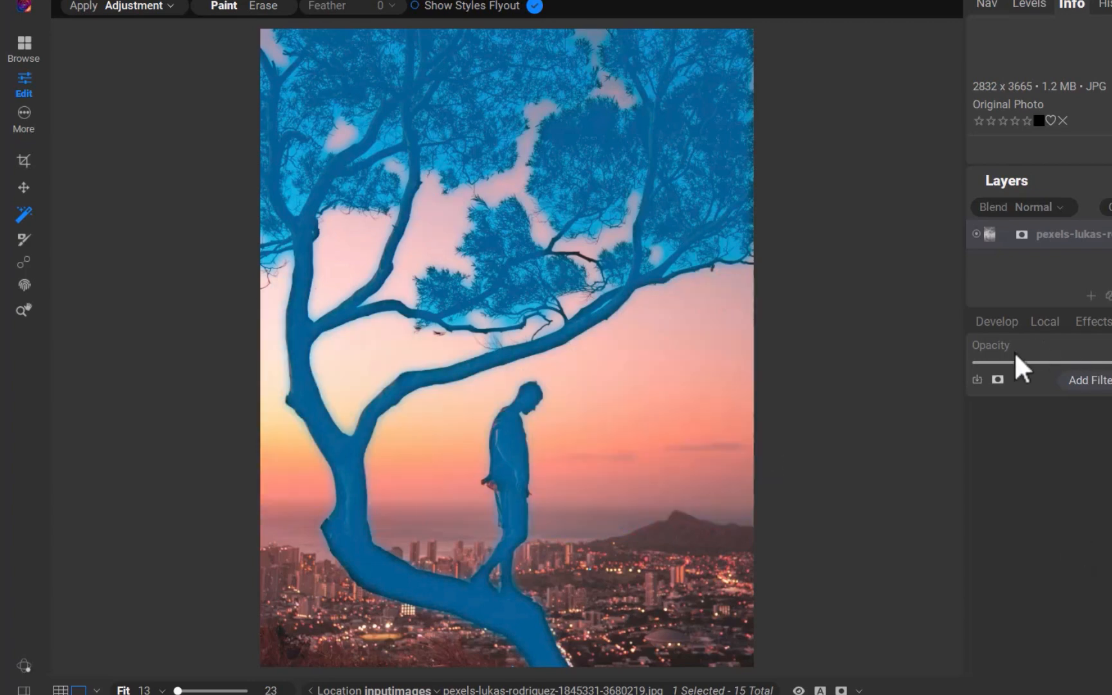
# - Paint out the top branches with the Refine Brush using the Hair/Branches method
pyautogui.click(1092, 320)
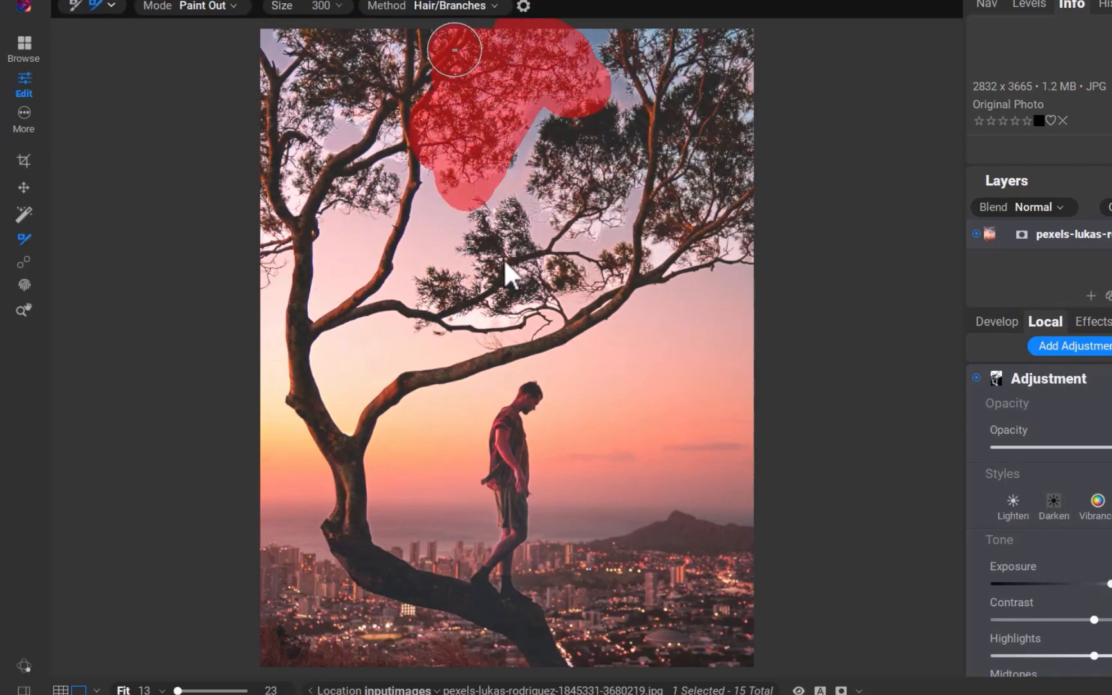
pyautogui.moveTo(454, 50); pyautogui.dragTo(583, 158)
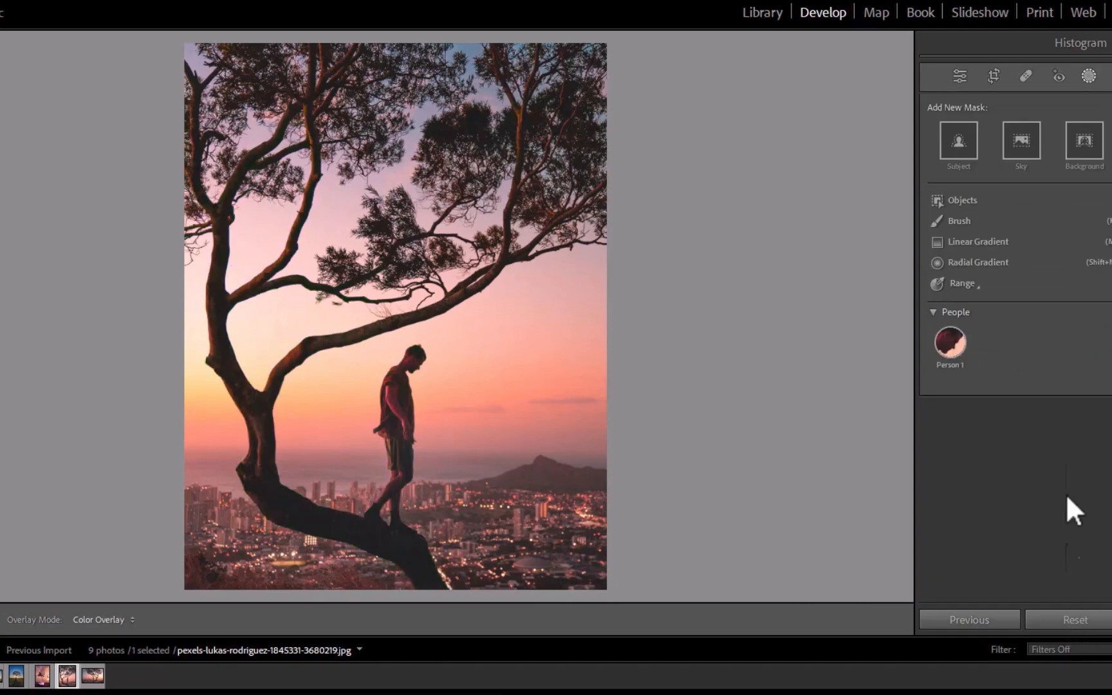
# - Create an Objects mask on the upper branches, then add the trunk and man with Add > Objects
pyautogui.click(963, 200)
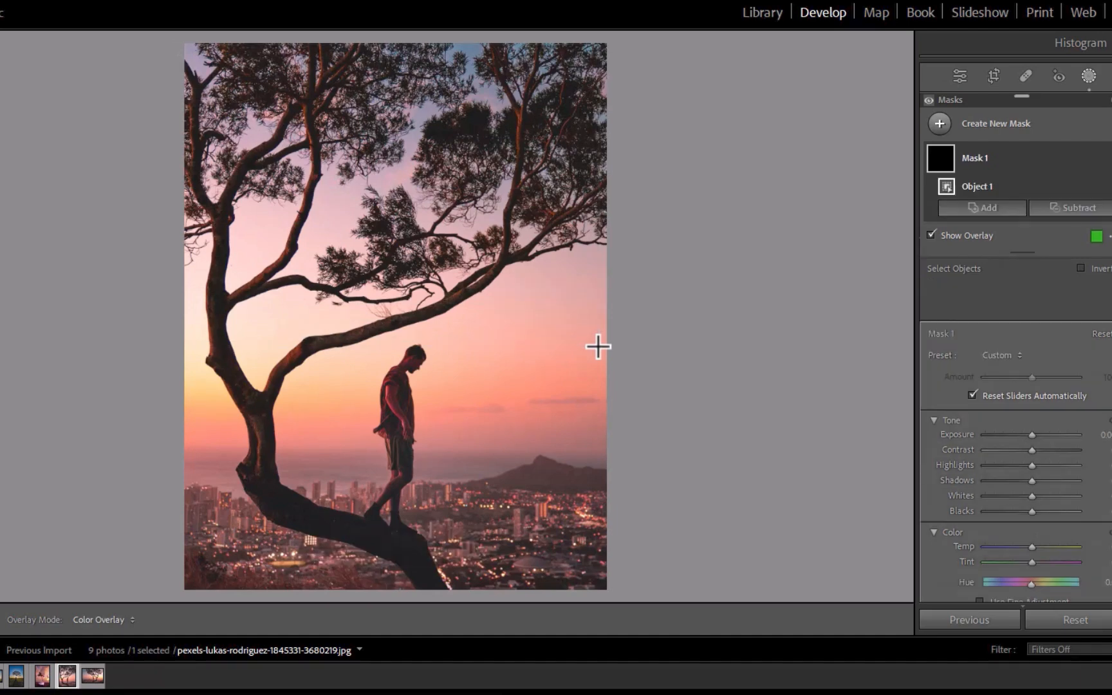
pyautogui.click(983, 208)
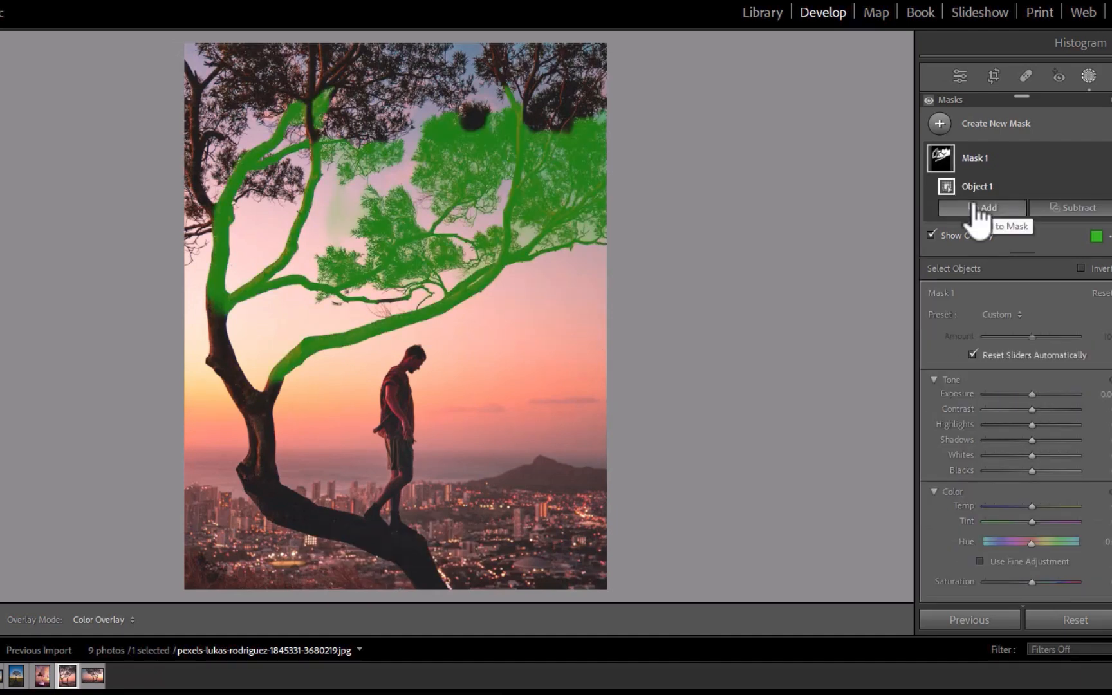
pyautogui.click(988, 207)
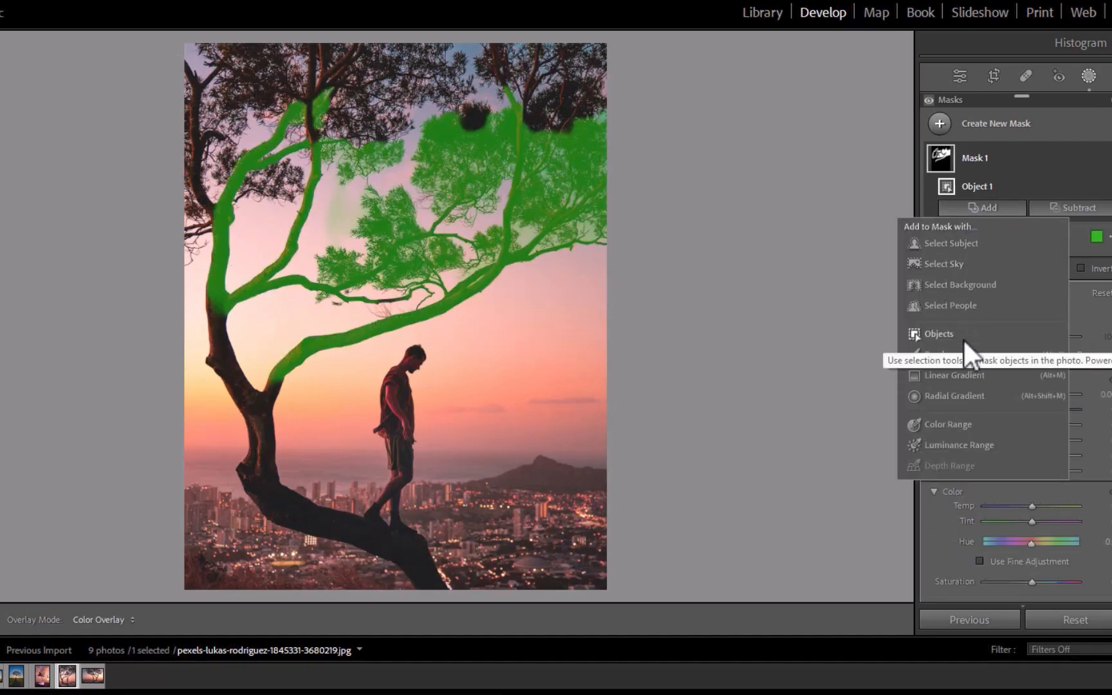
pyautogui.click(938, 333)
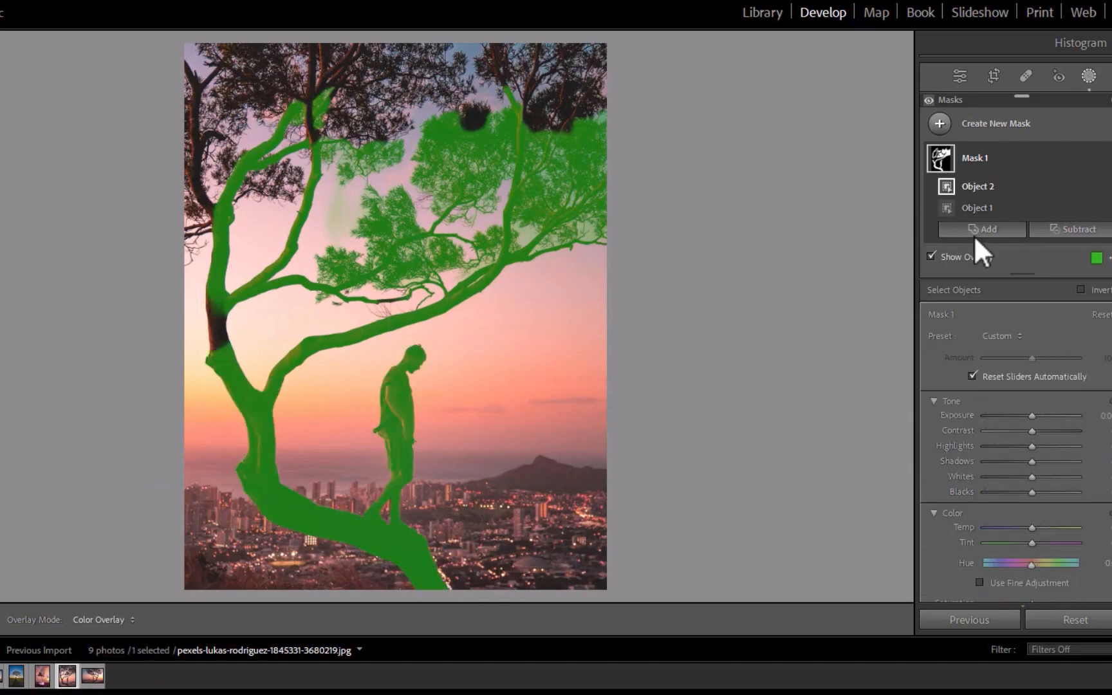
pyautogui.click(982, 228)
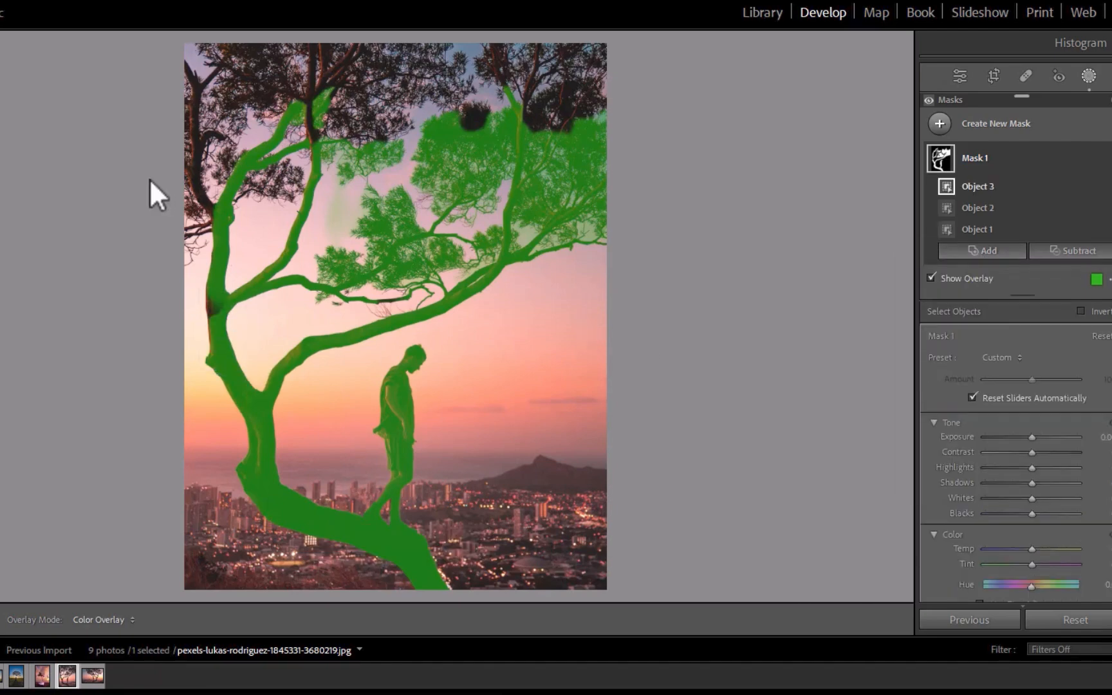
# - Add a fourth object selection over the upper-left tree canopy
pyautogui.click(985, 250)
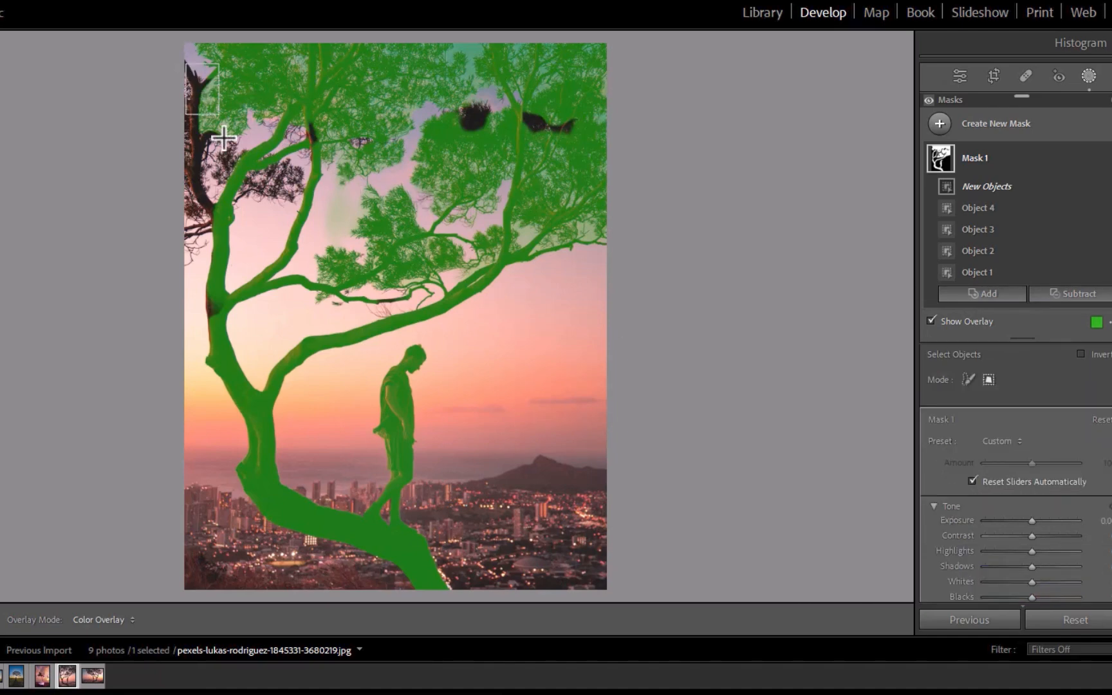
# - Brush Select the dark canopy gaps, bringing the mask to six object selections
pyautogui.click(233, 284)
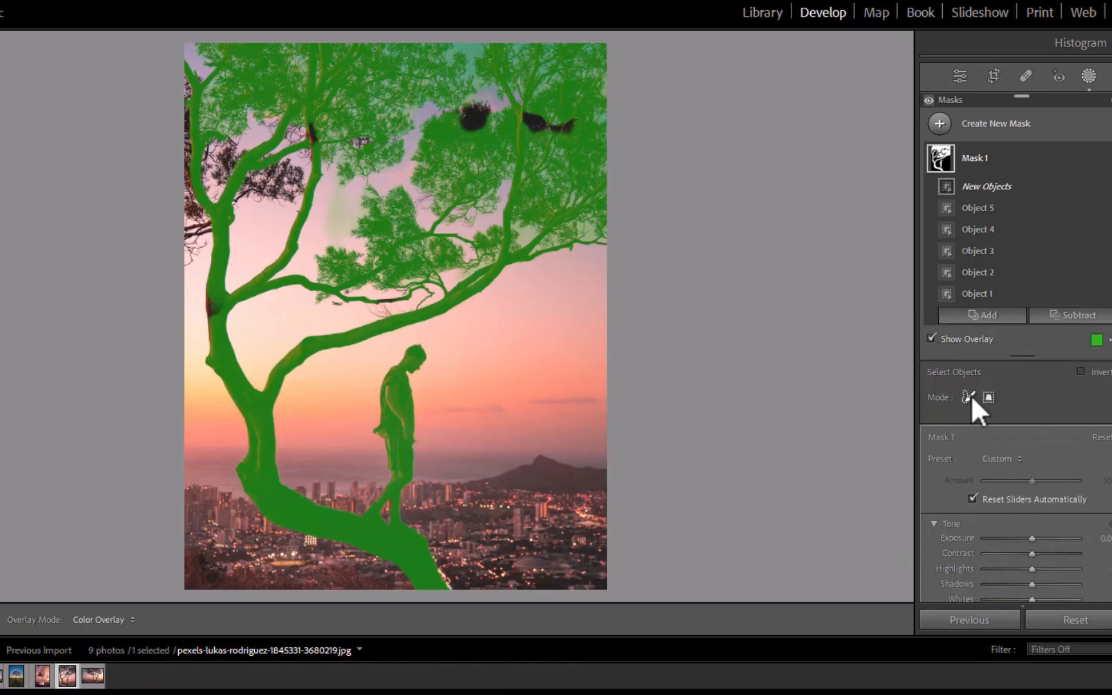
pyautogui.click(966, 397)
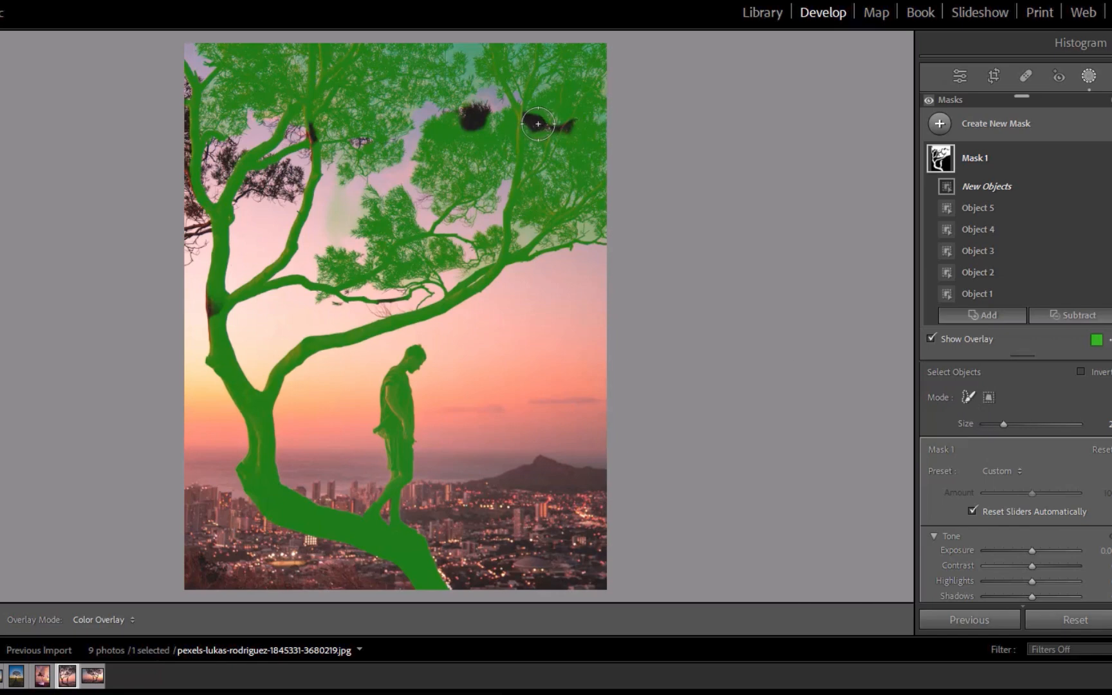
pyautogui.moveTo(538, 124); pyautogui.dragTo(460, 128)
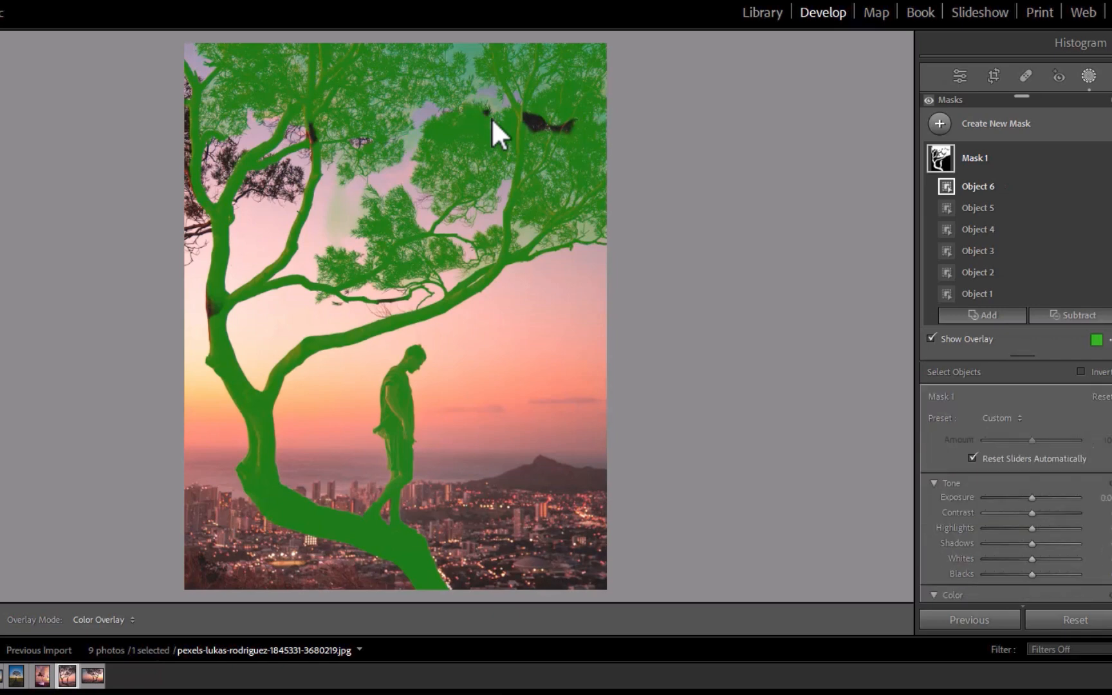
pyautogui.click(983, 314)
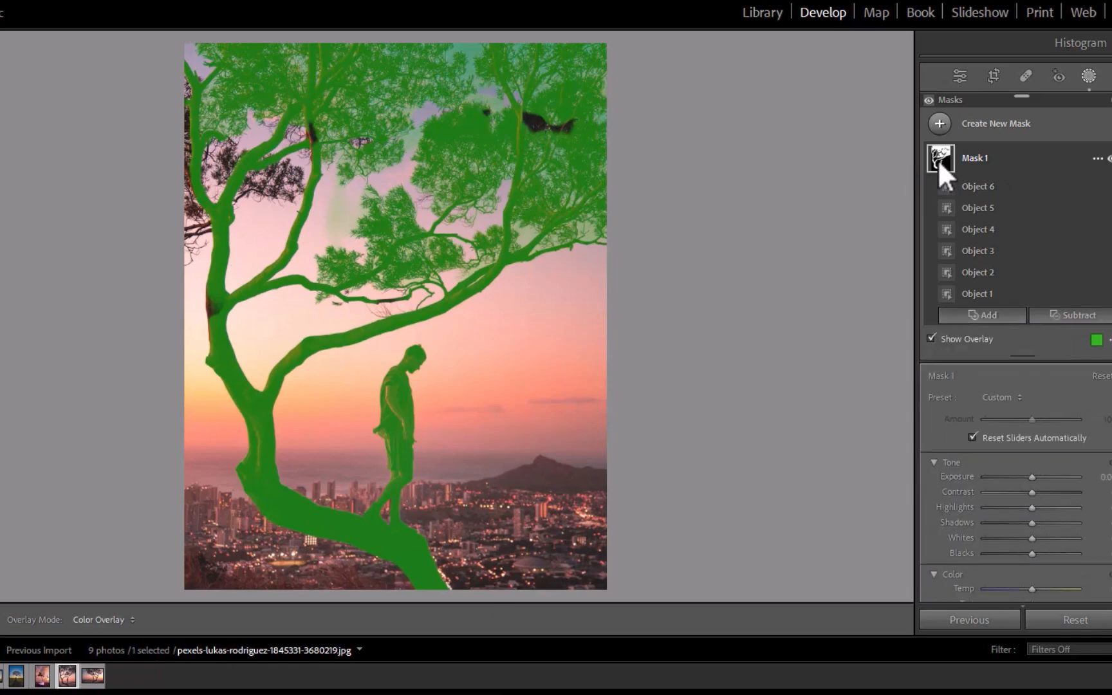
# - Brush-paint the left-edge branches into the tree mask as the eighth object selection
pyautogui.click(941, 157)
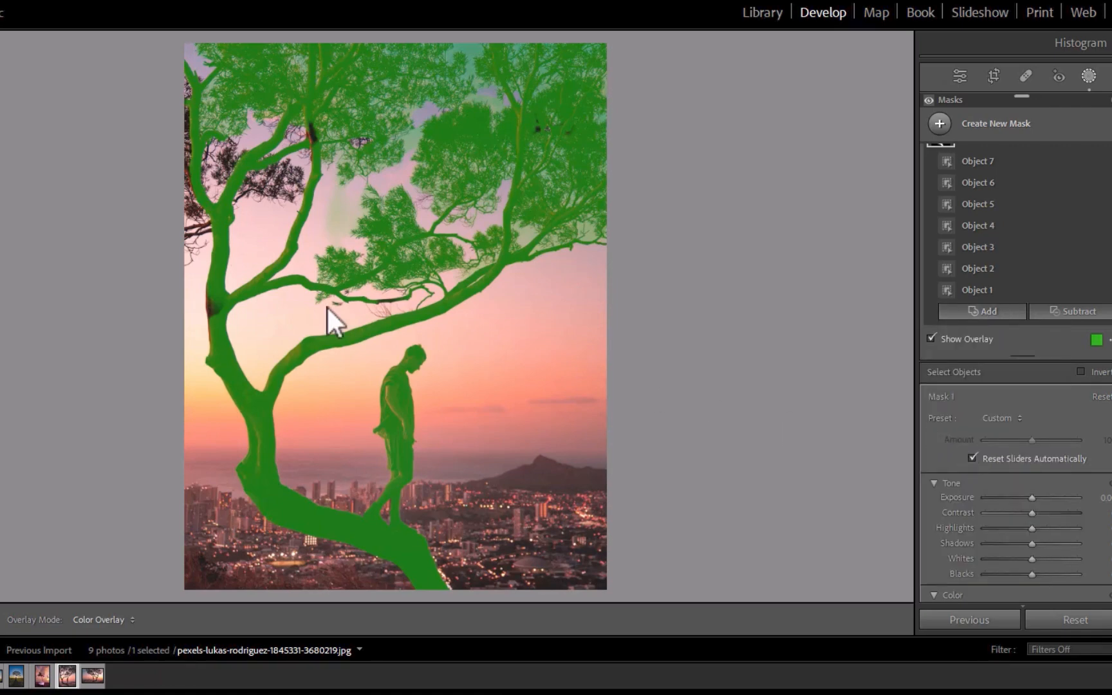
pyautogui.click(986, 311)
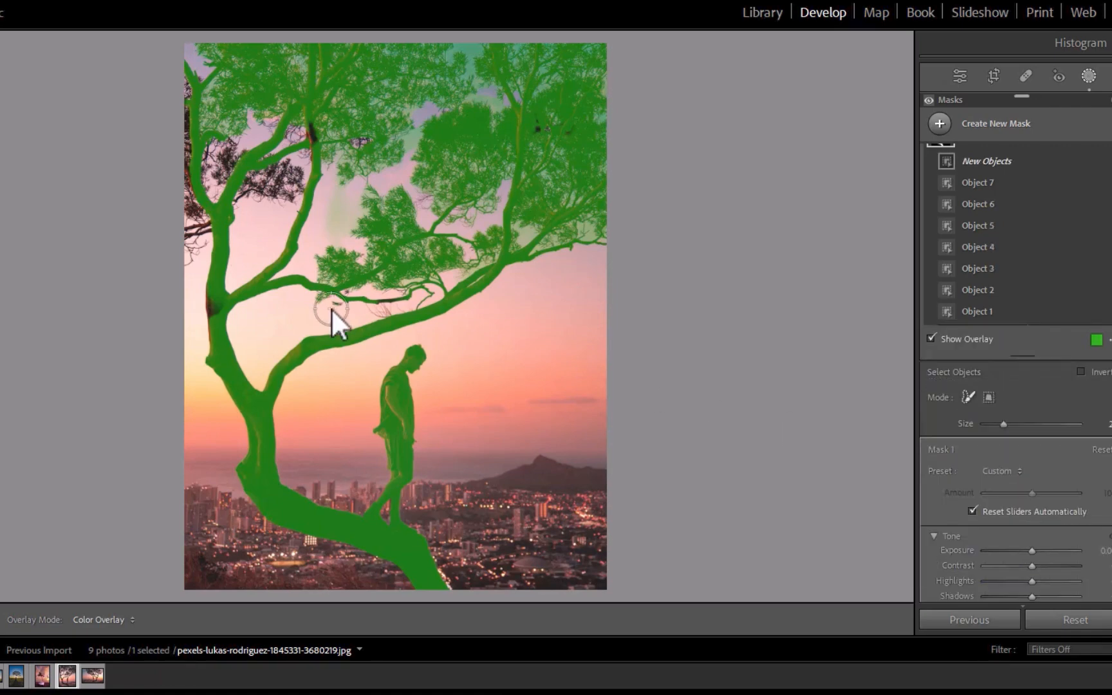
pyautogui.moveTo(334, 319); pyautogui.dragTo(192, 142)
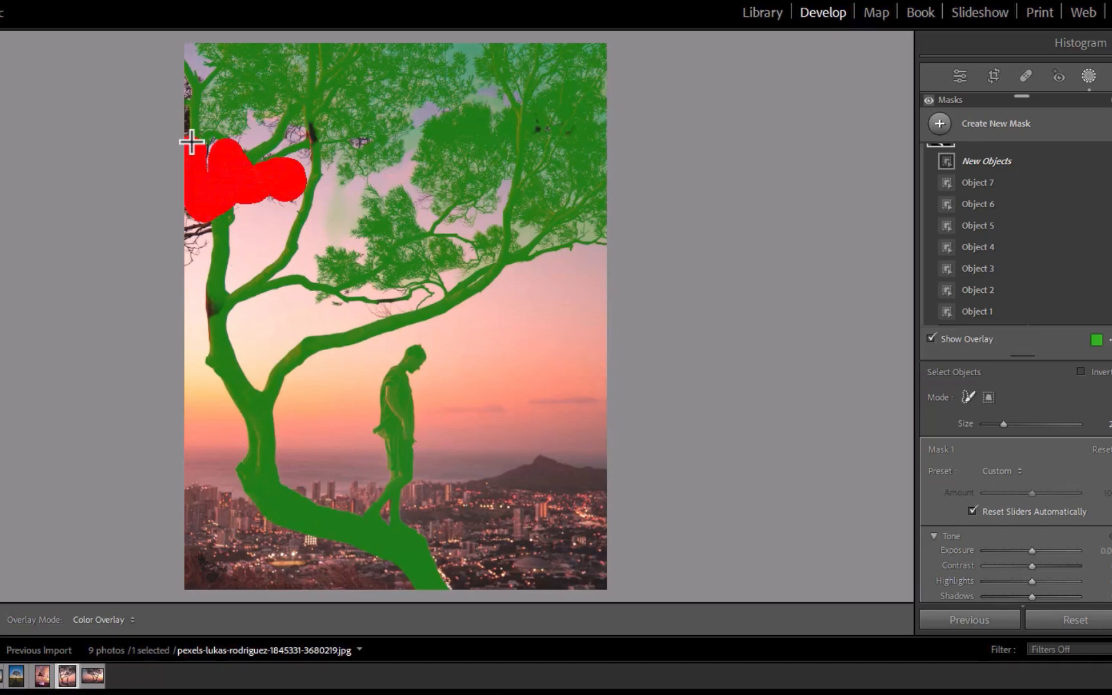
pyautogui.moveTo(192, 140); pyautogui.dragTo(206, 298)
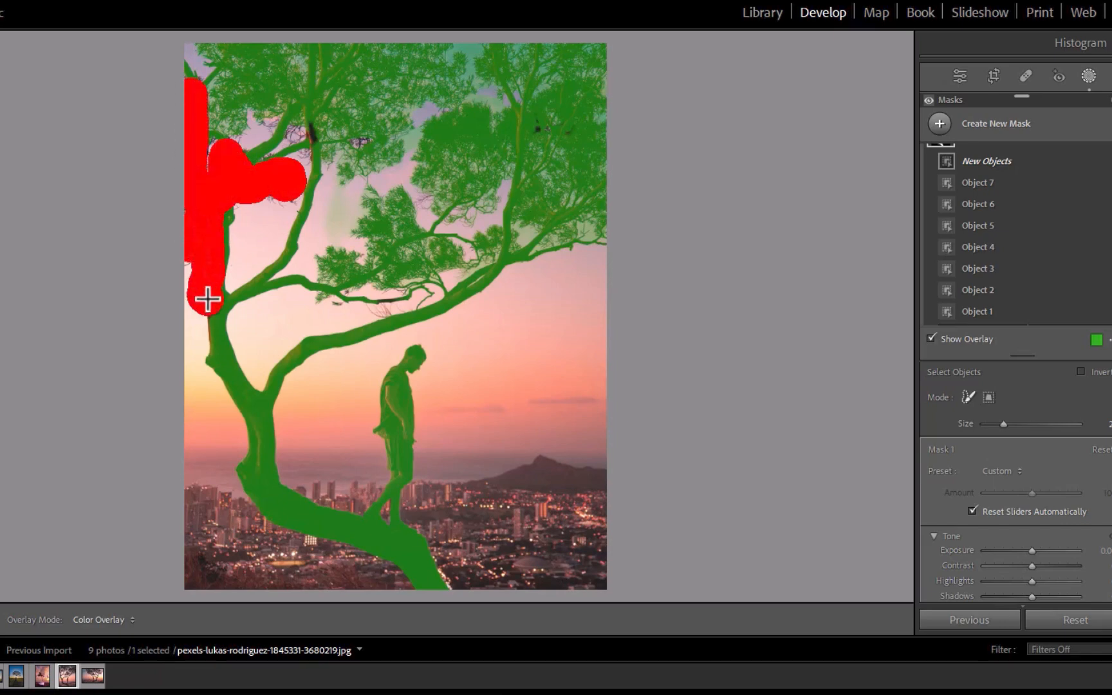
pyautogui.click(208, 298)
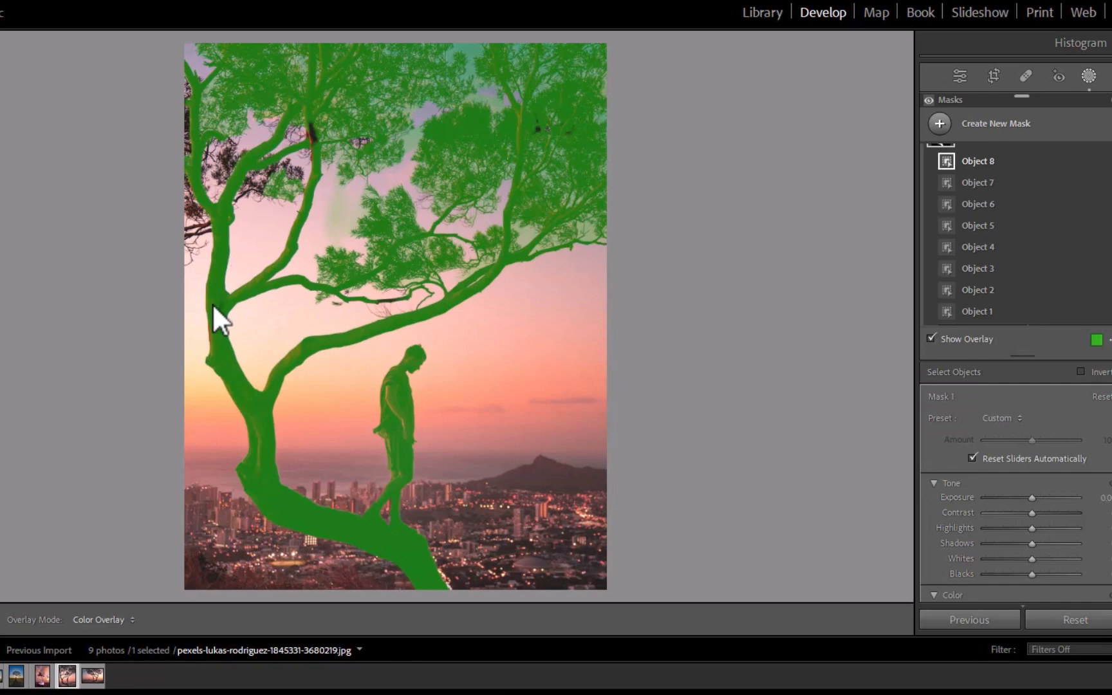
pyautogui.moveTo(414, 223)
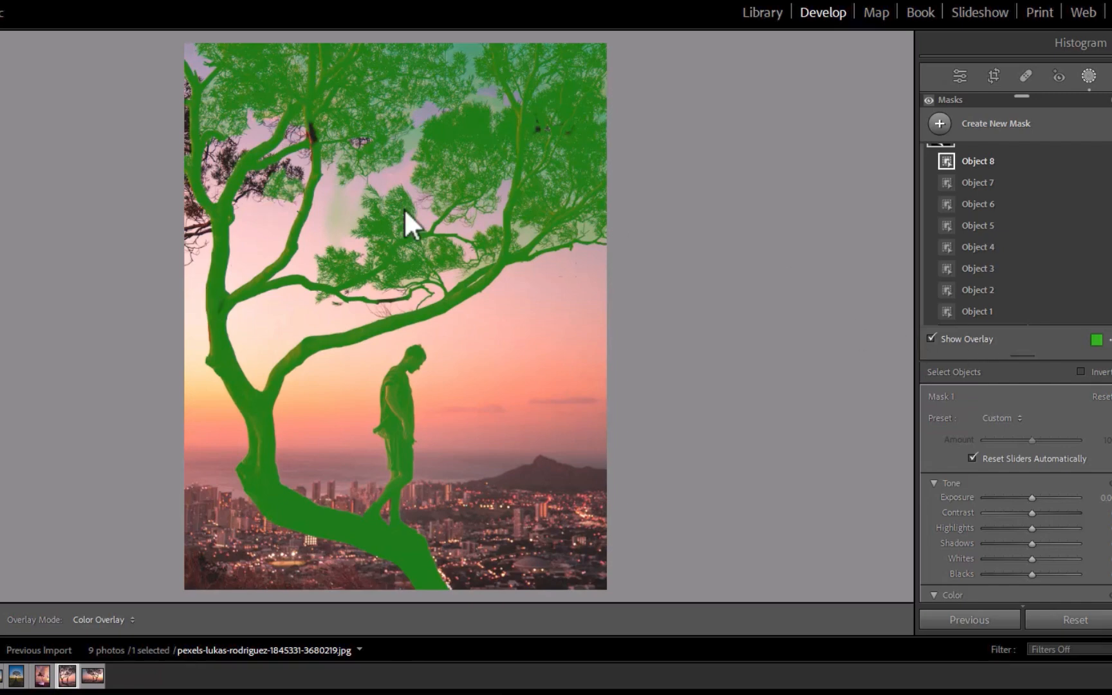
pyautogui.click(994, 123)
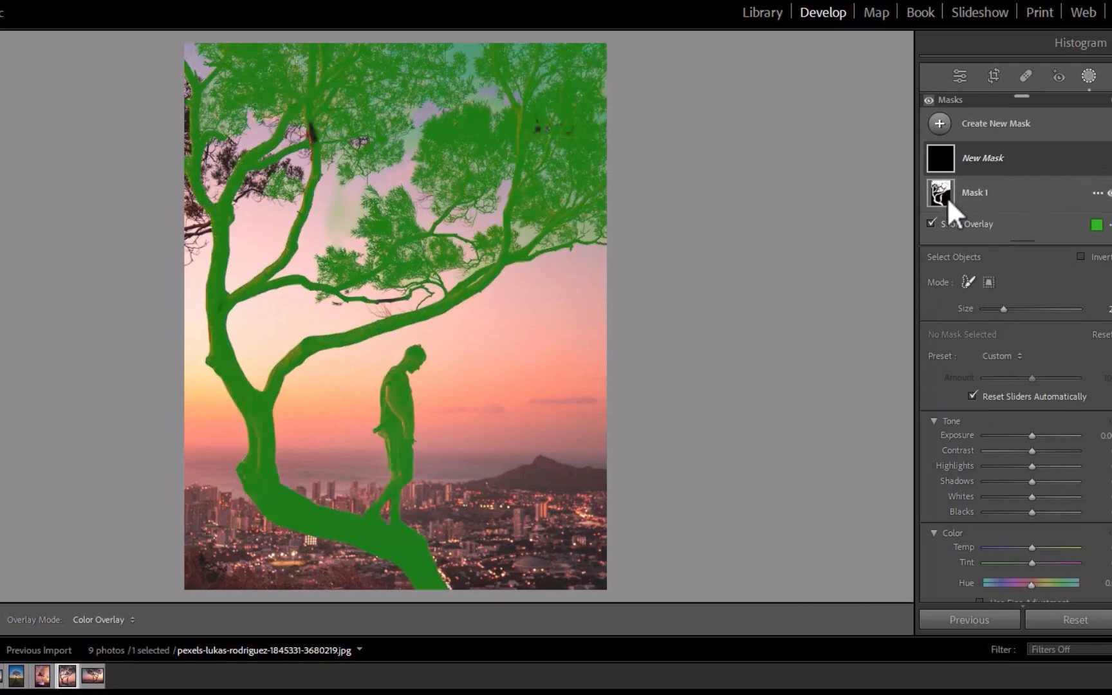
pyautogui.click(988, 311)
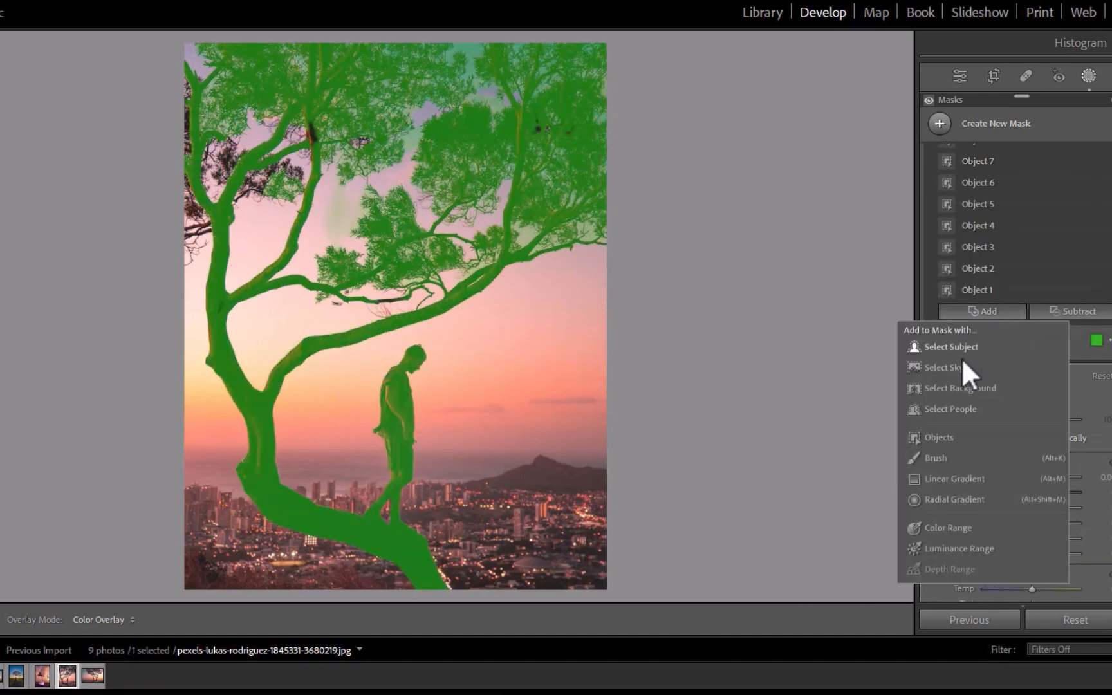